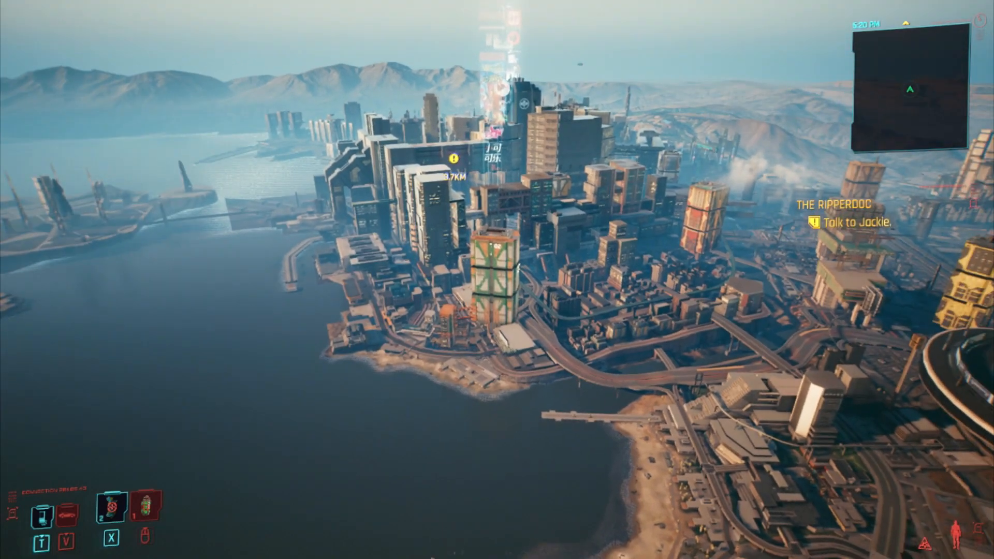
{"action": "mouse_move", "coordinate": [498, 280]}
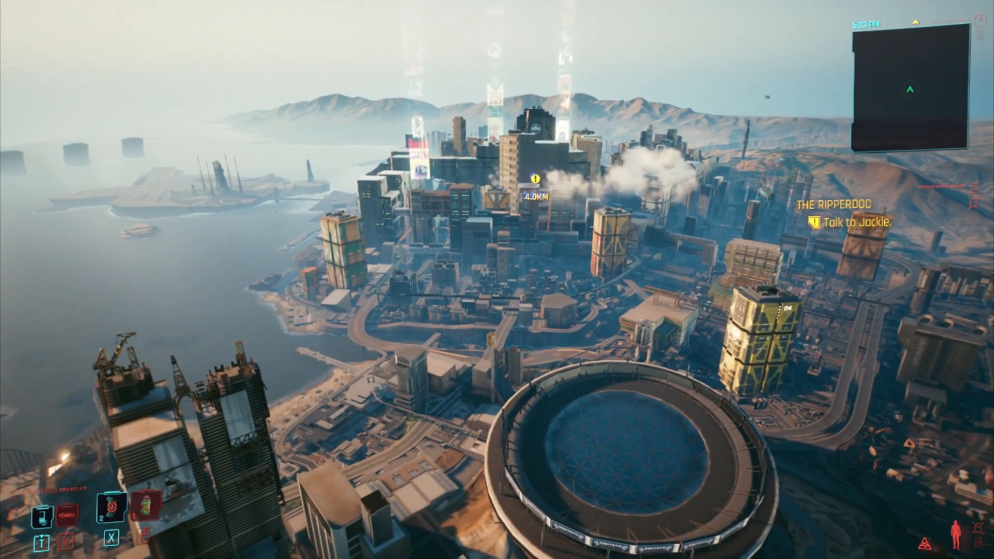
Quit Cyberpunk 2077 from the pause menu and confirm the exit
{"action": "key", "text": "Escape"}
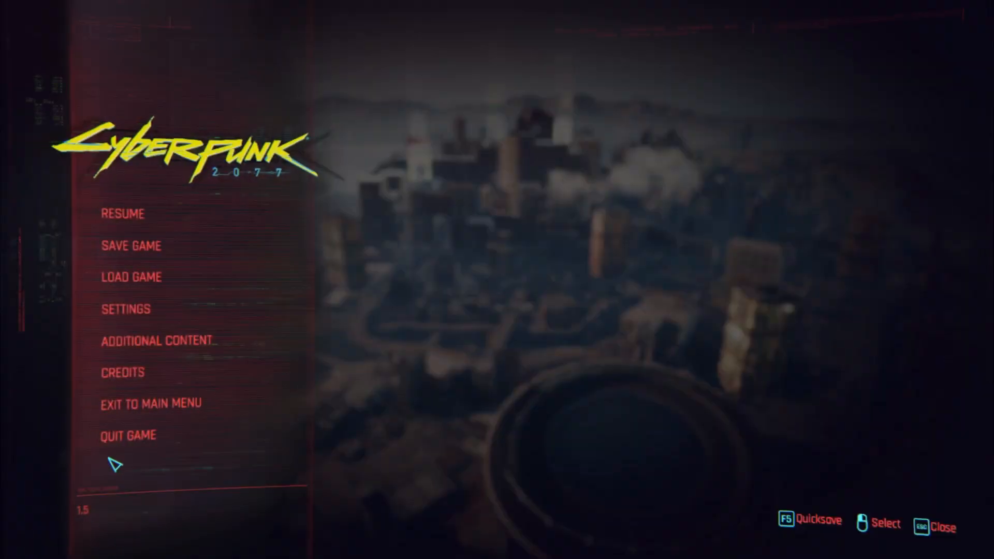
{"action": "left_click", "coordinate": [128, 436]}
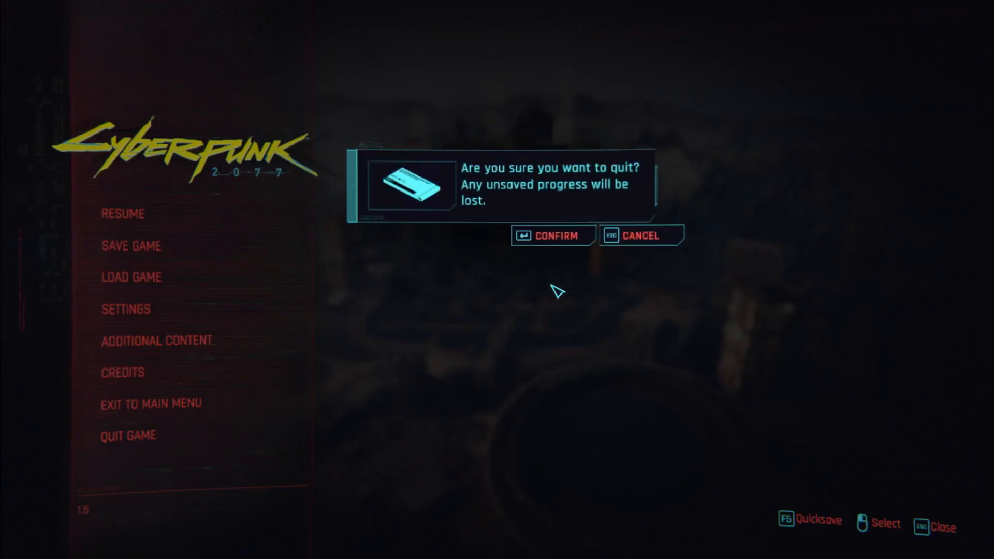
{"action": "left_click", "coordinate": [552, 235]}
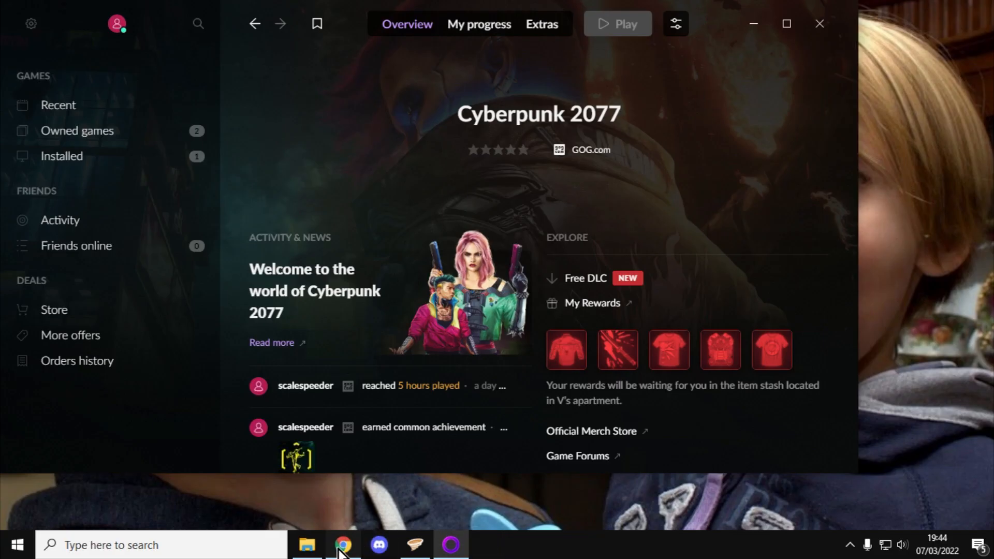
From the Cyberpunk 2077 Nexus Mods page, reach the Install Vortex page via the Support menu
{"action": "left_click", "coordinate": [342, 544]}
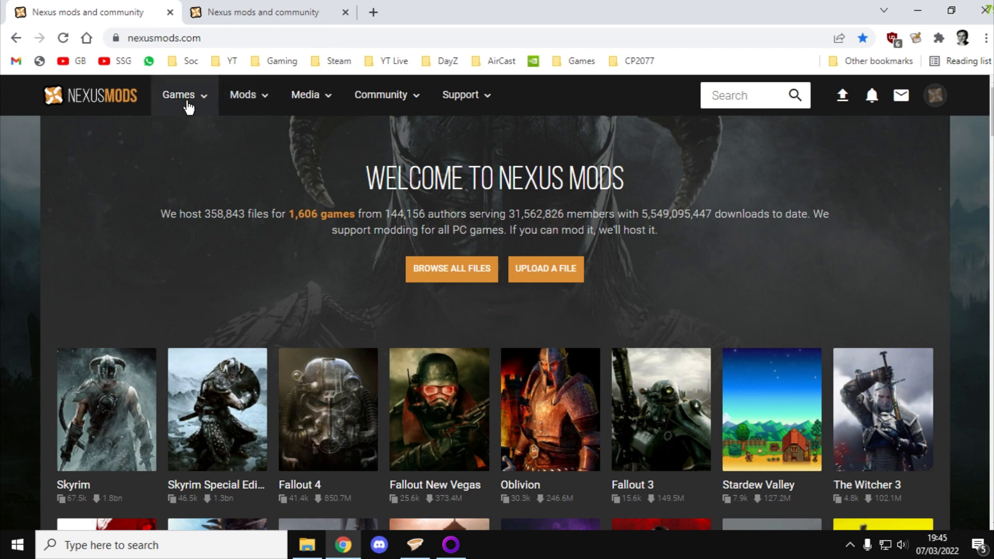
{"action": "left_click", "coordinate": [73, 204]}
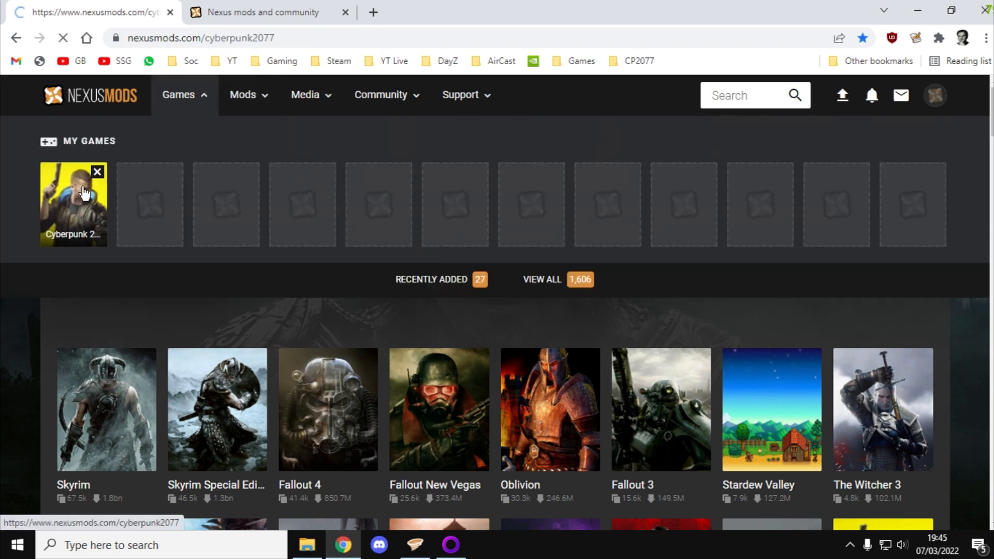
{"action": "left_click", "coordinate": [72, 204]}
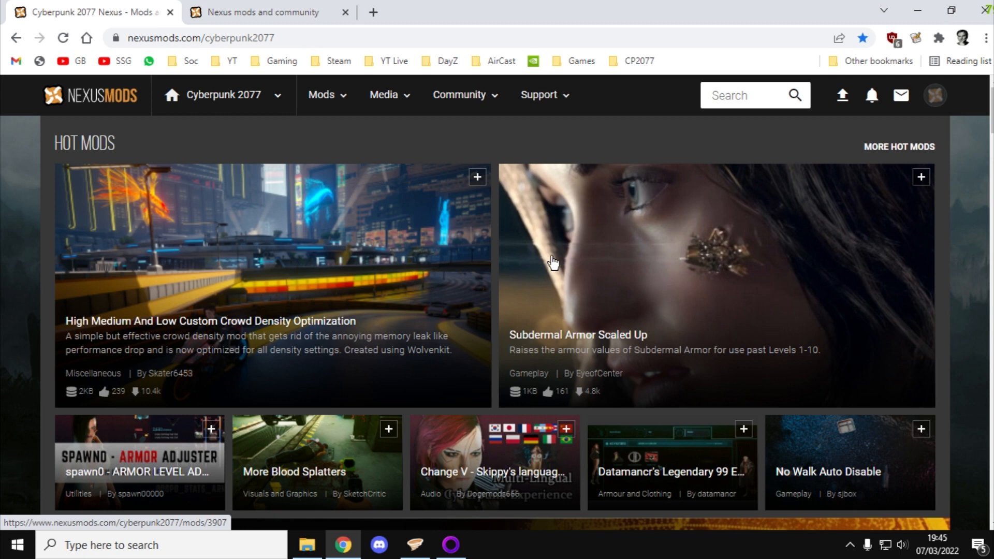
{"action": "mouse_move", "coordinate": [560, 108]}
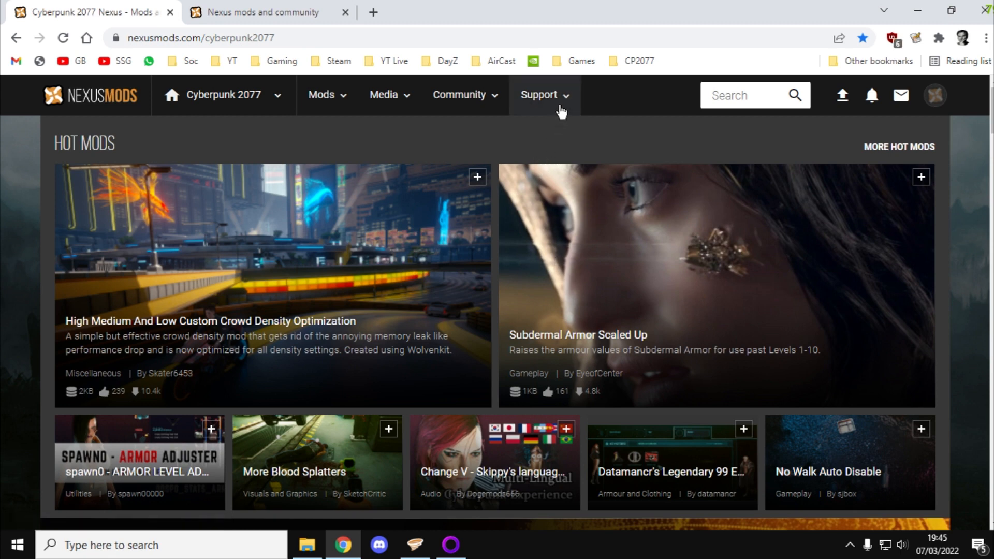
{"action": "left_click", "coordinate": [539, 94]}
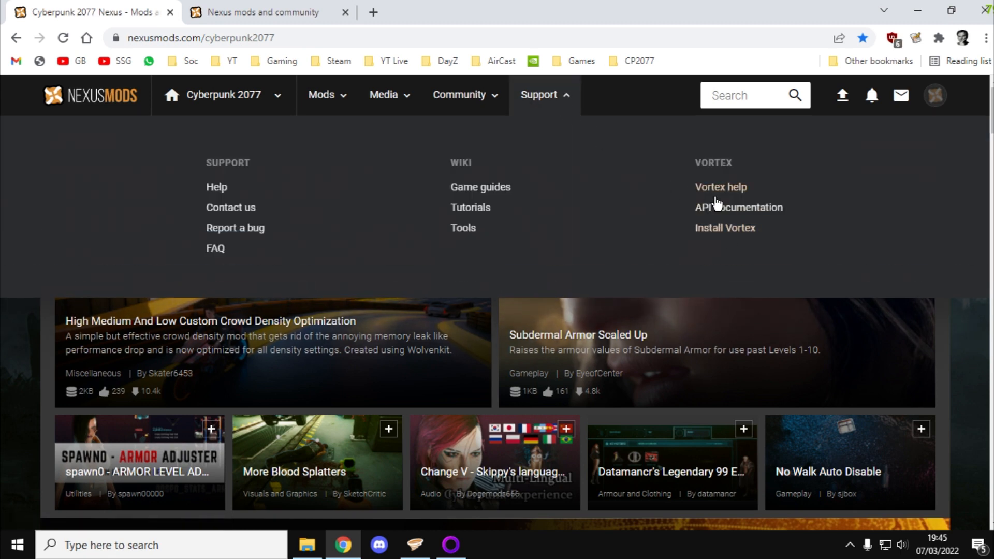
{"action": "left_click", "coordinate": [725, 228]}
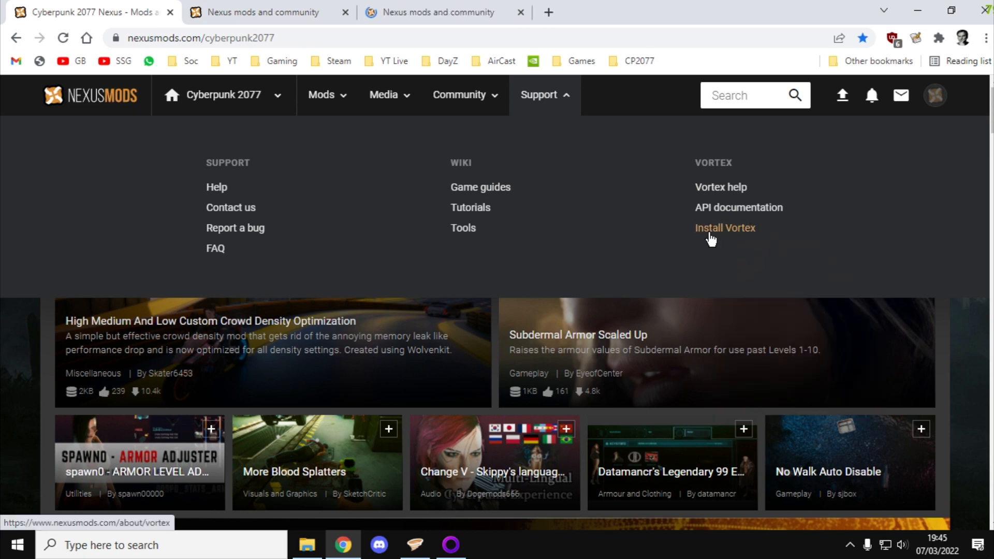
{"action": "left_click", "coordinate": [725, 228]}
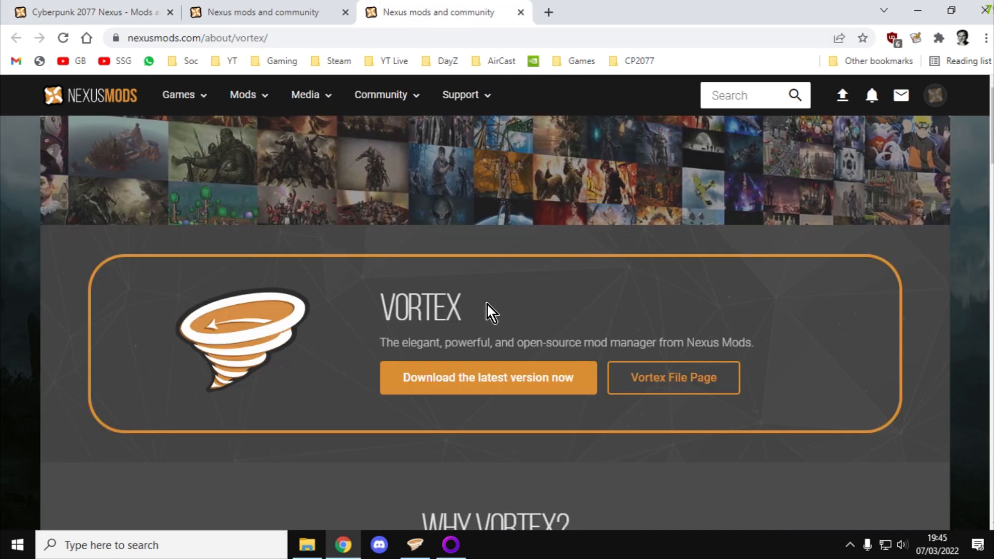
Switch to Vortex and show its Dashboard with the setup tiles
{"action": "left_click", "coordinate": [414, 545]}
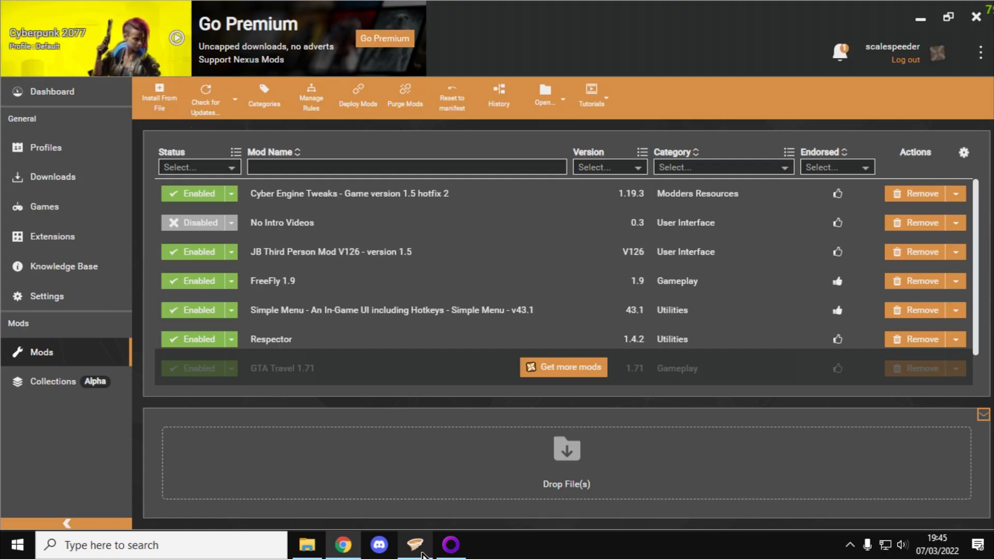
{"action": "left_click", "coordinate": [52, 91]}
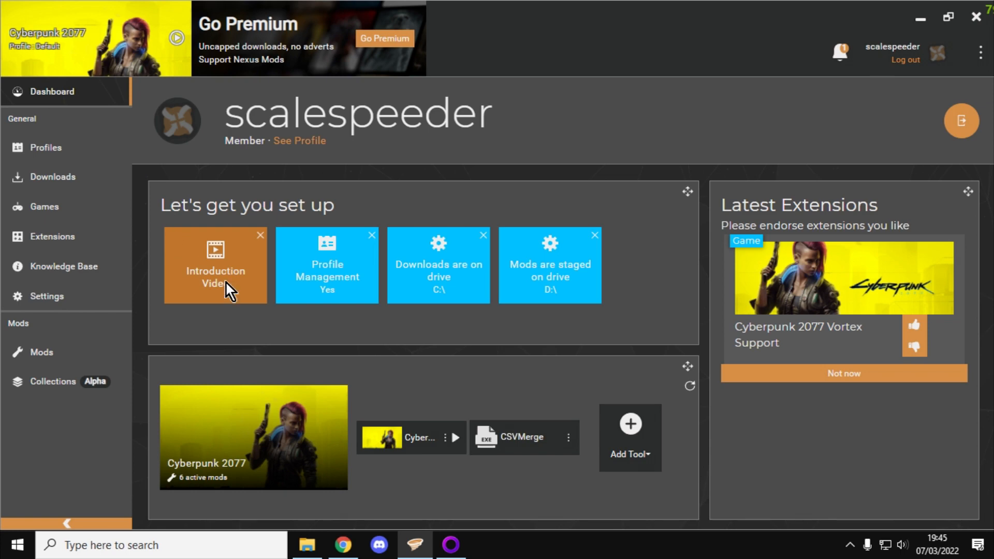
{"action": "mouse_move", "coordinate": [572, 230]}
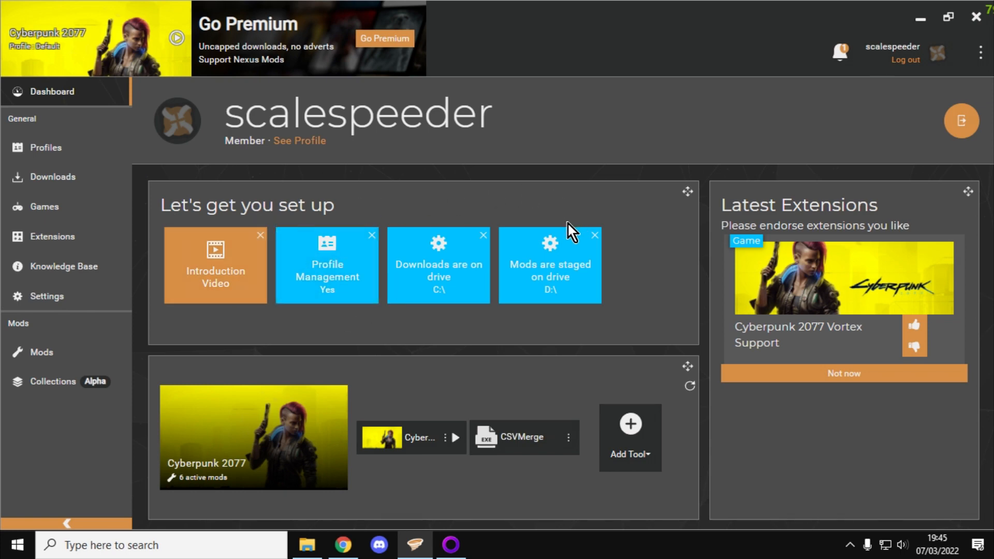
{"action": "mouse_move", "coordinate": [564, 230]}
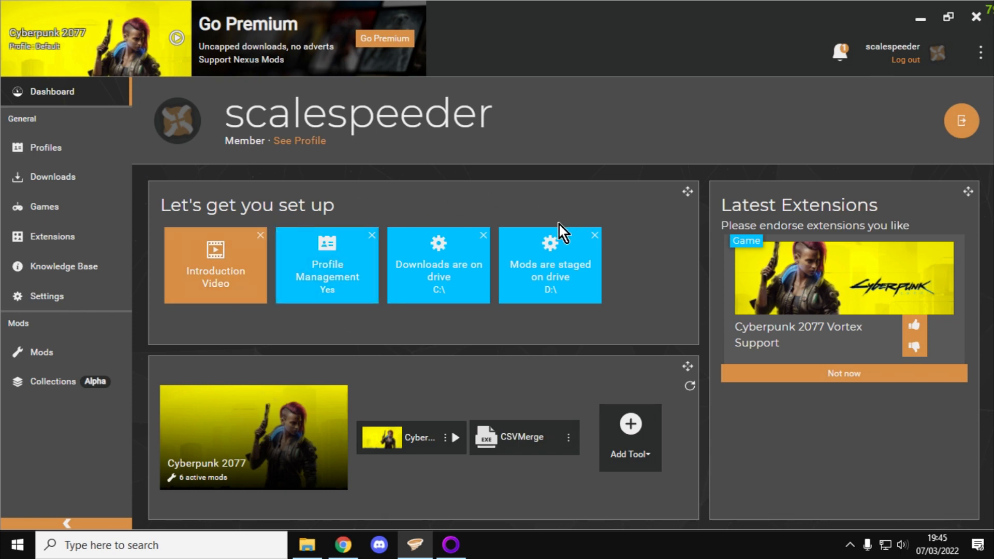
{"action": "mouse_move", "coordinate": [609, 149]}
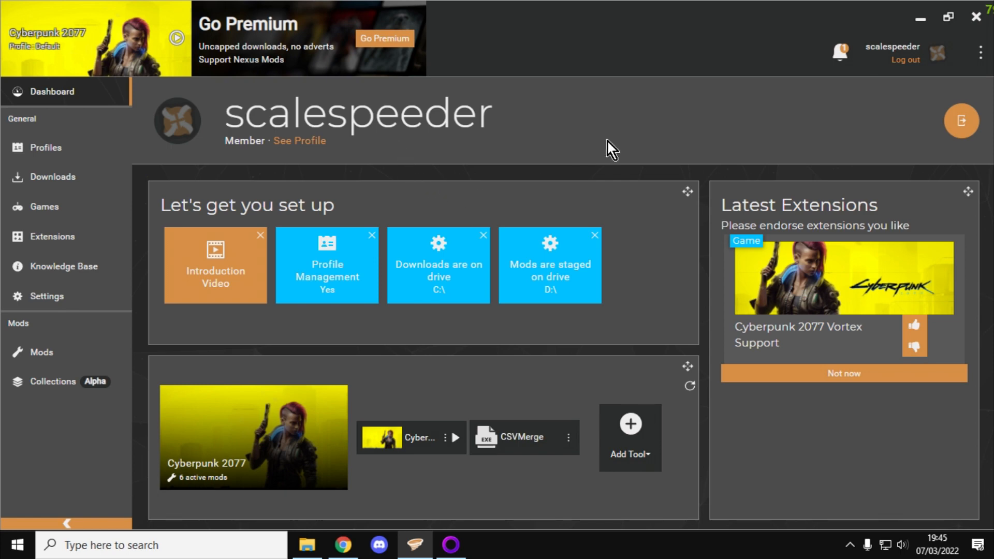
{"action": "mouse_move", "coordinate": [442, 96]}
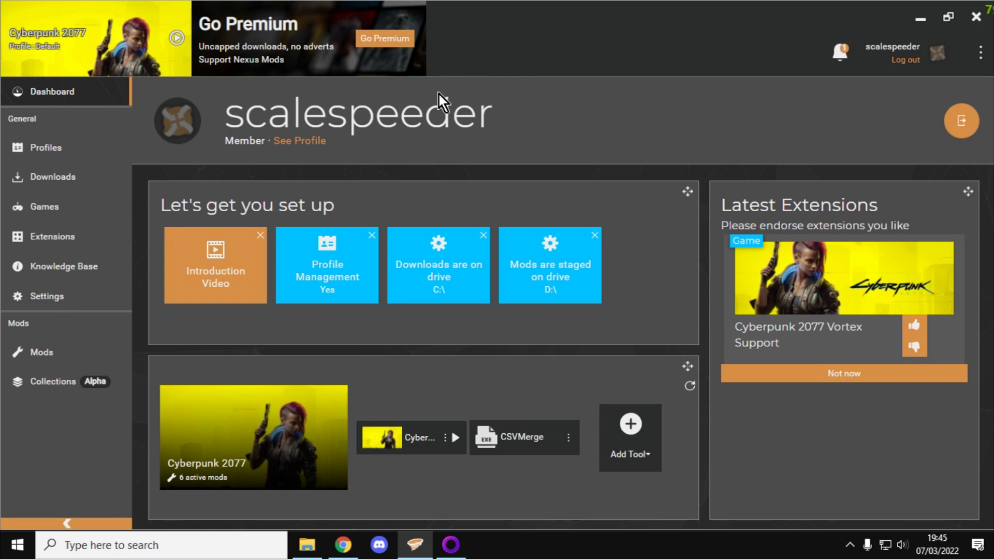
{"action": "mouse_move", "coordinate": [464, 113]}
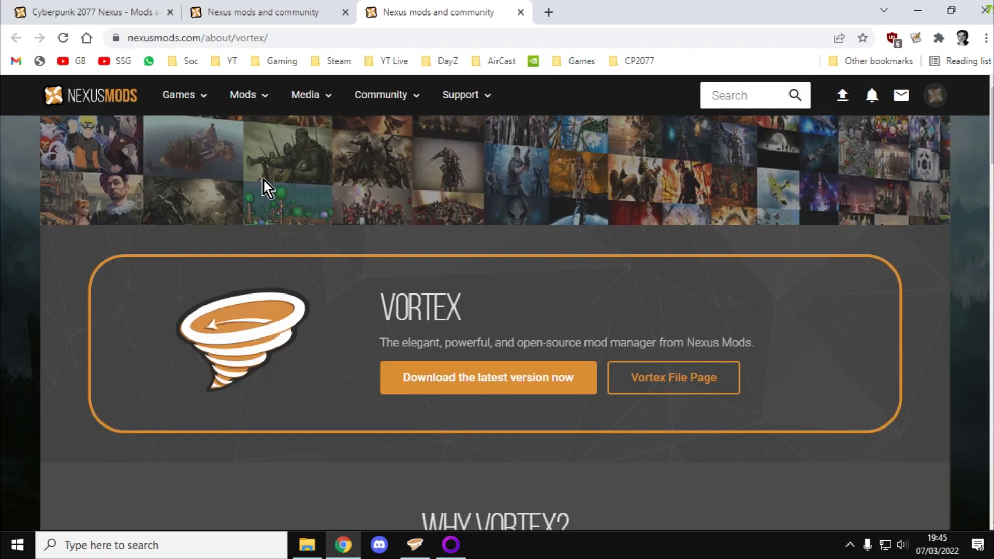
{"action": "mouse_move", "coordinate": [335, 266]}
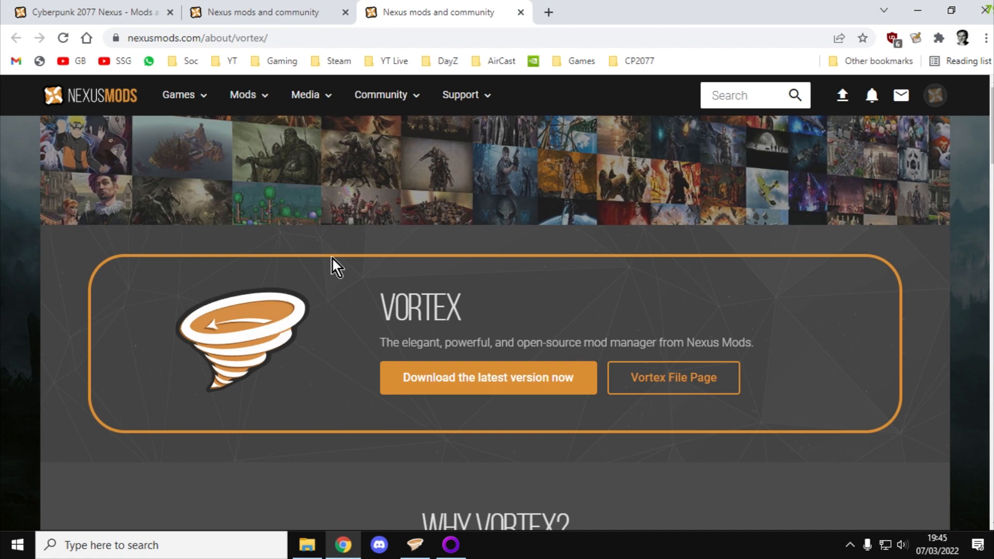
Scroll the Popular mods grid until the Immersive First Person tile is visible
{"action": "scroll", "scroll_direction": "down", "scroll_amount": 3}
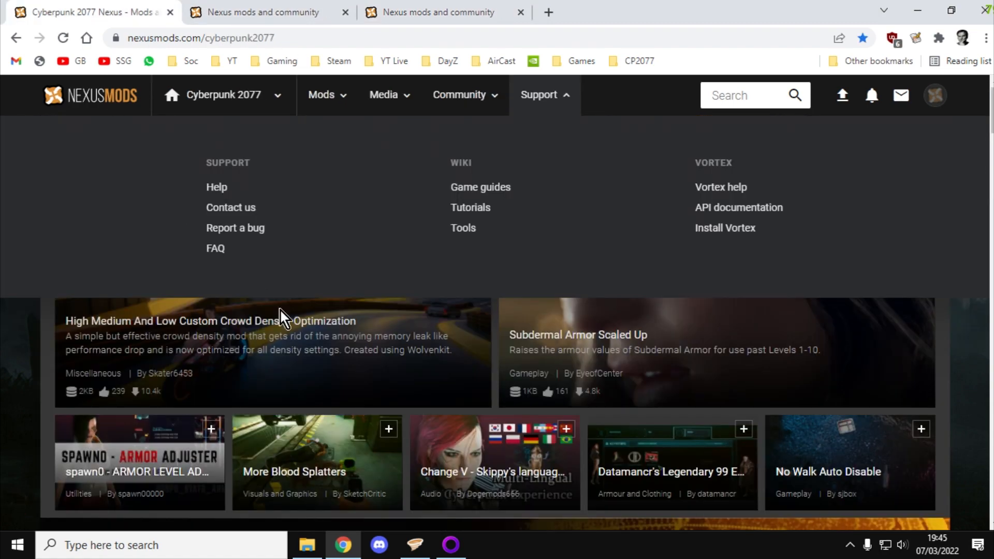
{"action": "scroll", "scroll_direction": "down", "scroll_amount": 3}
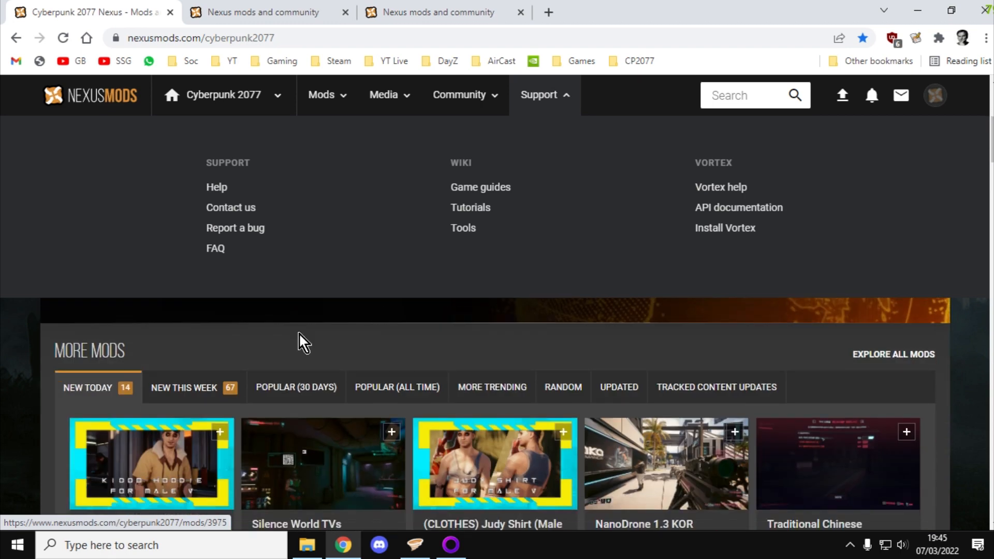
{"action": "scroll", "scroll_direction": "down", "scroll_amount": 3}
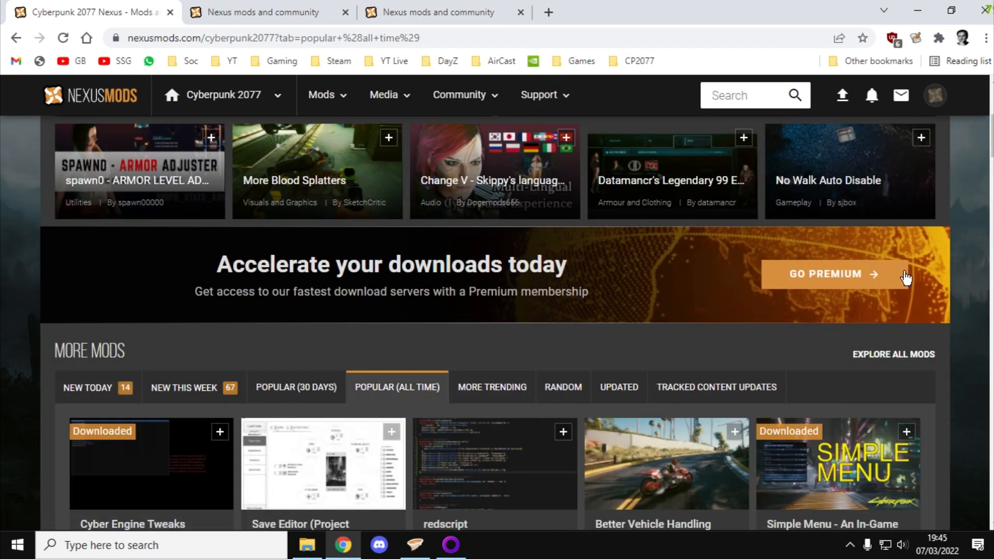
{"action": "scroll", "scroll_direction": "down", "scroll_amount": 3}
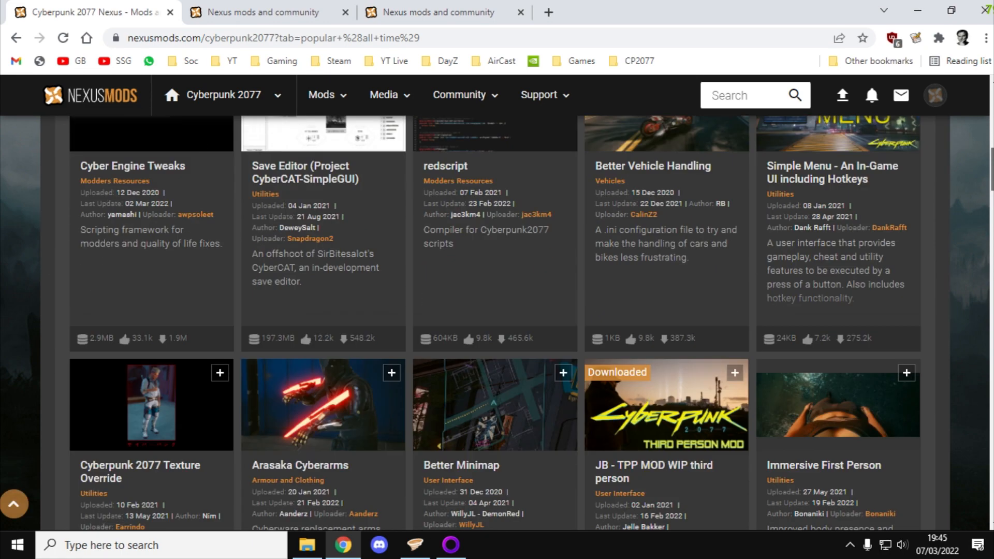
{"action": "scroll", "scroll_direction": "down", "scroll_amount": 3}
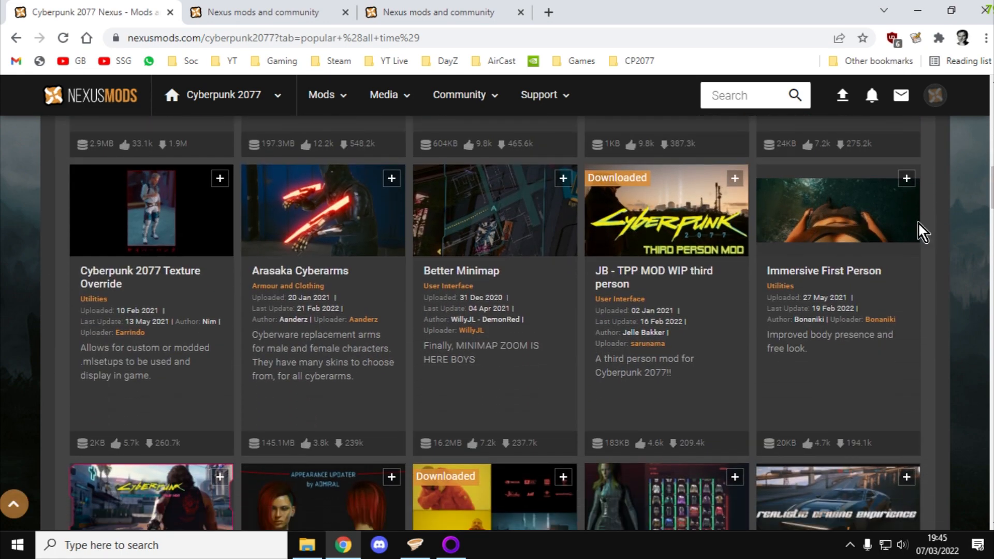
{"action": "mouse_move", "coordinate": [814, 222]}
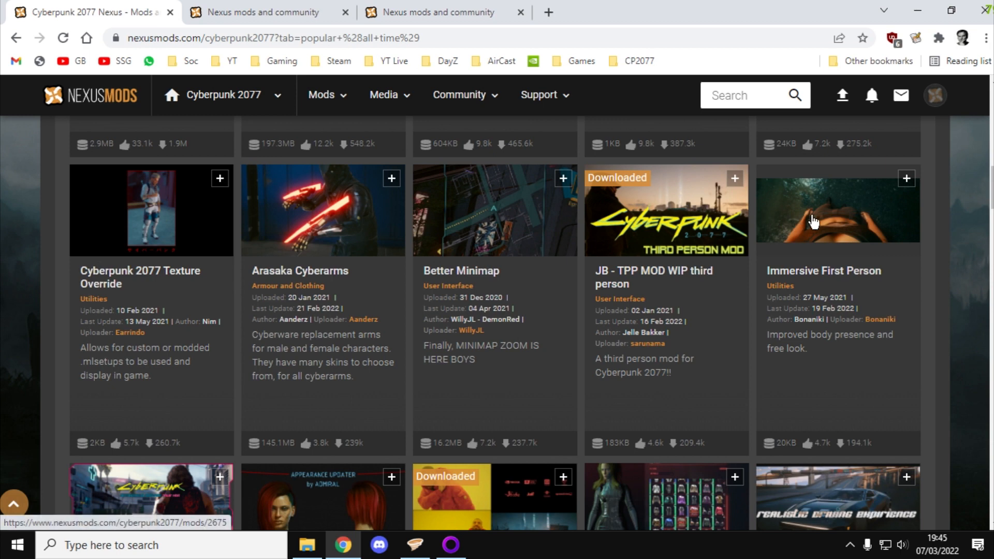
Start a Vortex download of Immersive First Person from its mod page
{"action": "left_click", "coordinate": [837, 211]}
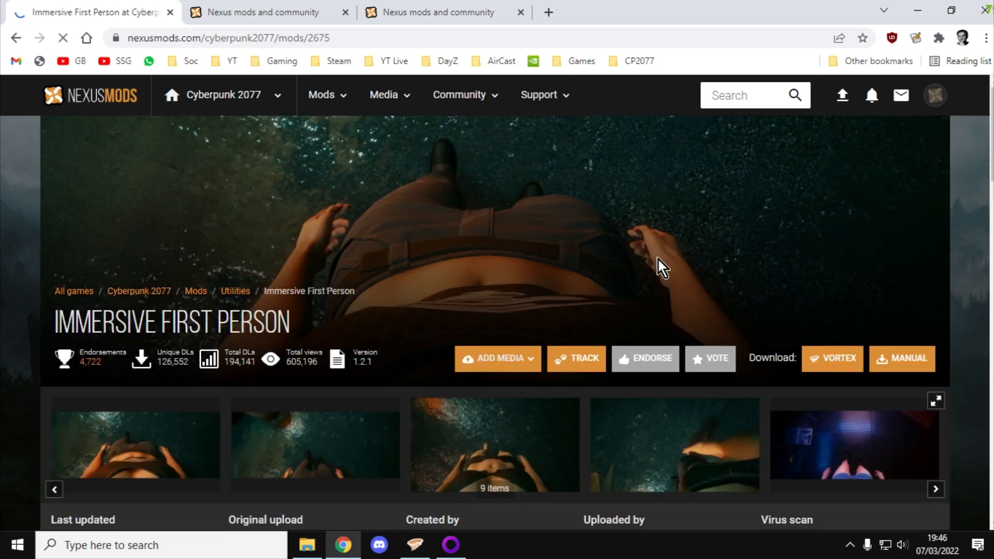
{"action": "scroll", "scroll_direction": "down", "scroll_amount": 3}
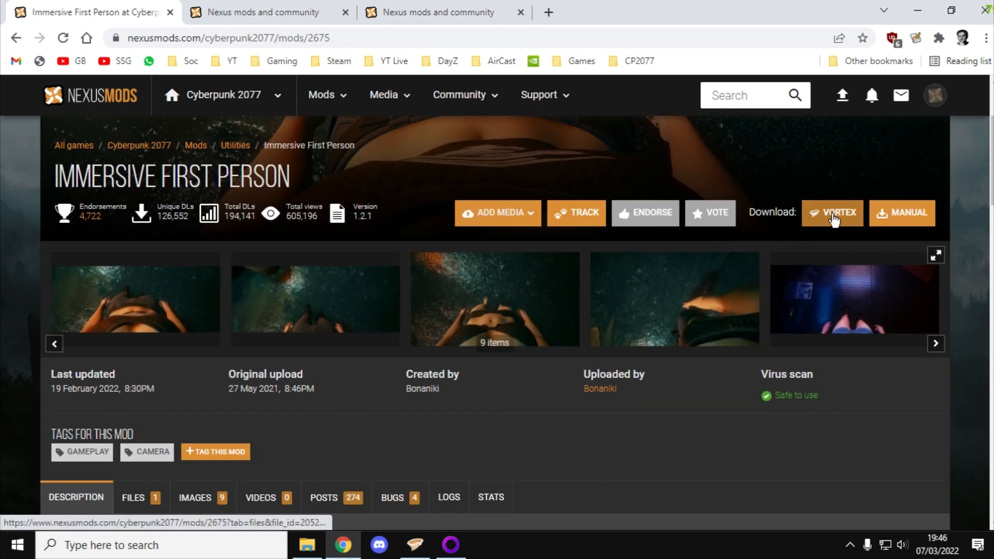
{"action": "left_click", "coordinate": [832, 212]}
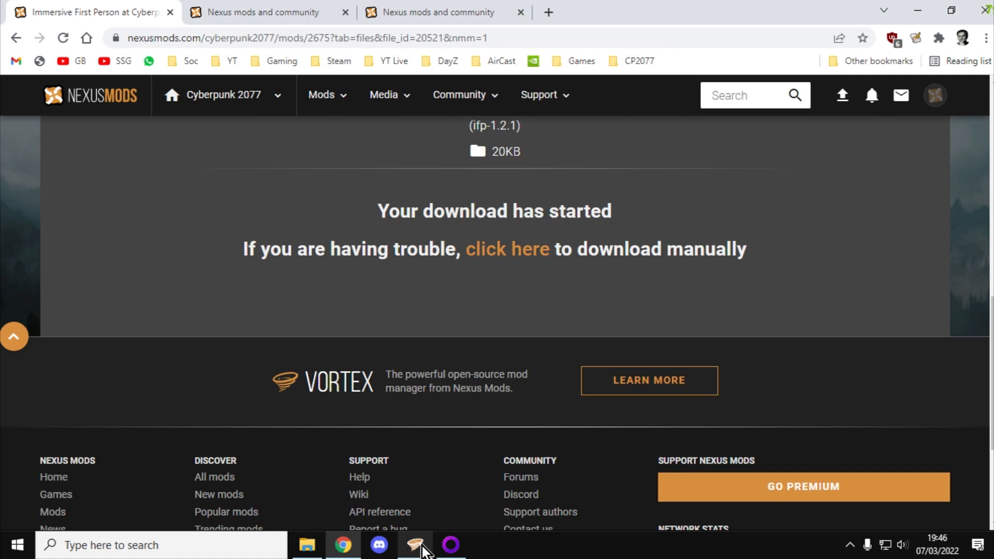
Check Immersive First Person in Vortex's Mods list and open the game folder in Explorer
{"action": "left_click", "coordinate": [414, 545]}
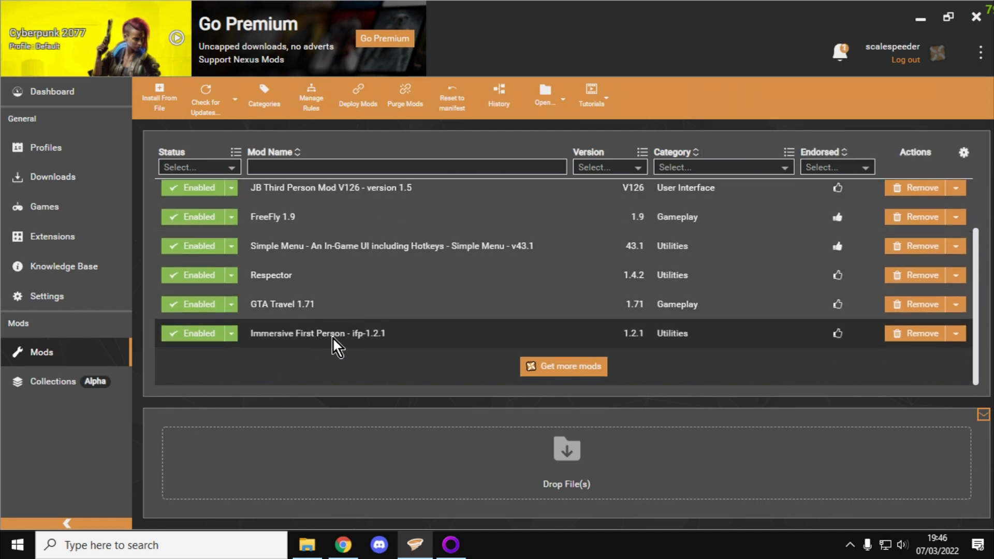
{"action": "mouse_move", "coordinate": [348, 346]}
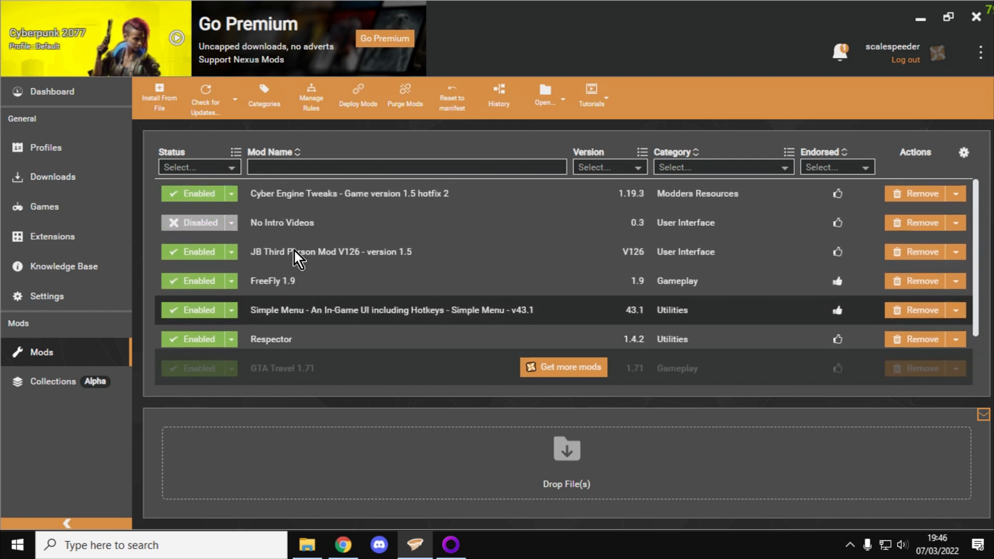
{"action": "left_click", "coordinate": [45, 147]}
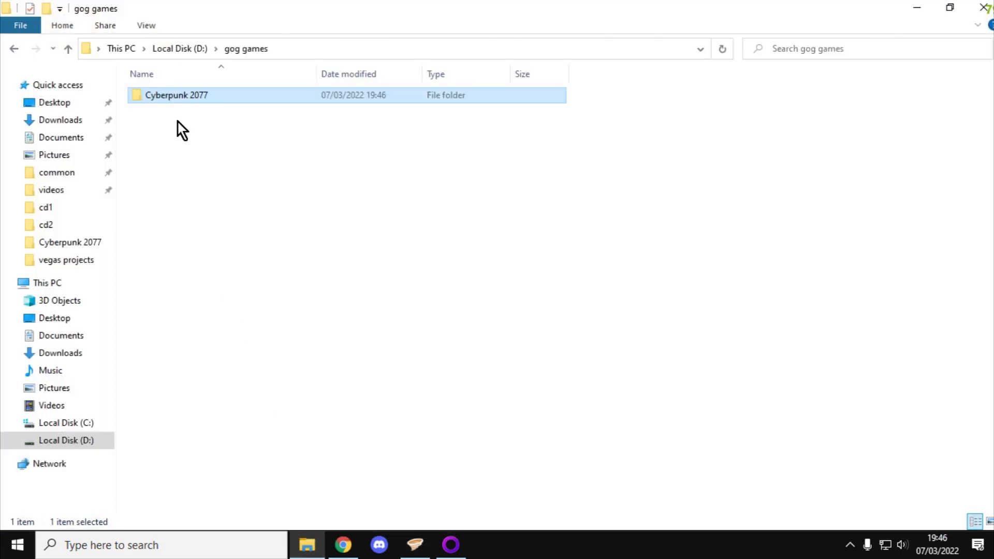
Browse into Cyberpunk 2077\bin\x64\plugins\cyber_engine_tweaks\mods on drive D
{"action": "double_click", "coordinate": [176, 95]}
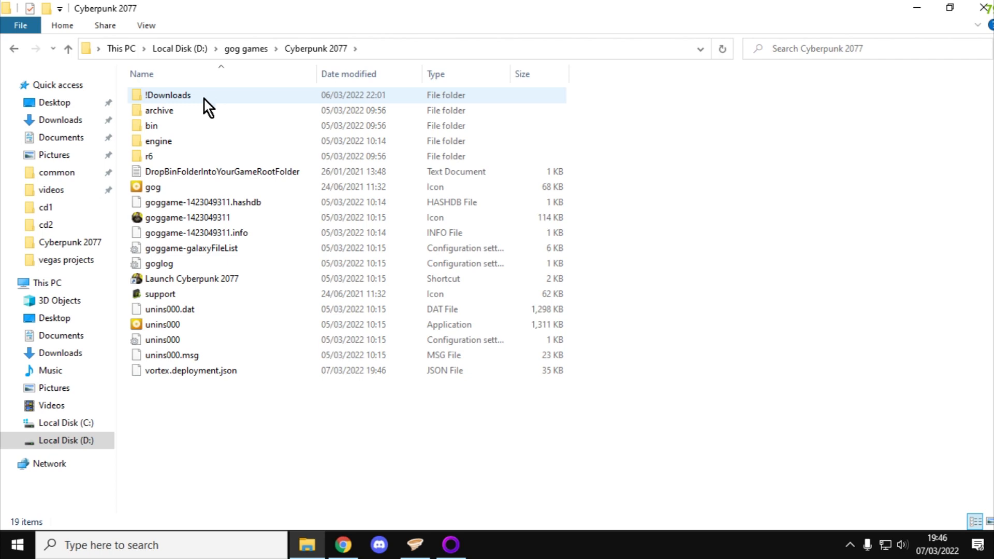
{"action": "double_click", "coordinate": [151, 126]}
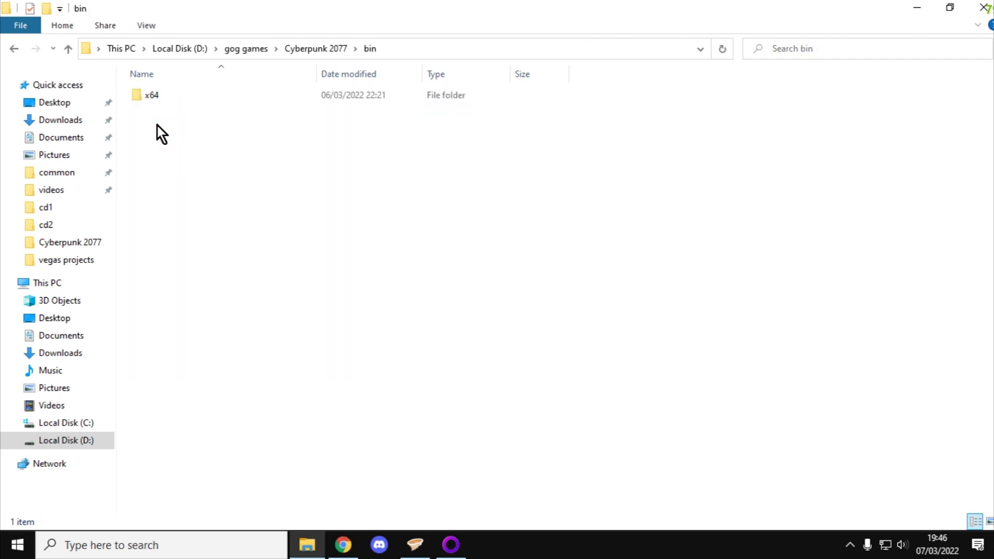
{"action": "double_click", "coordinate": [151, 94]}
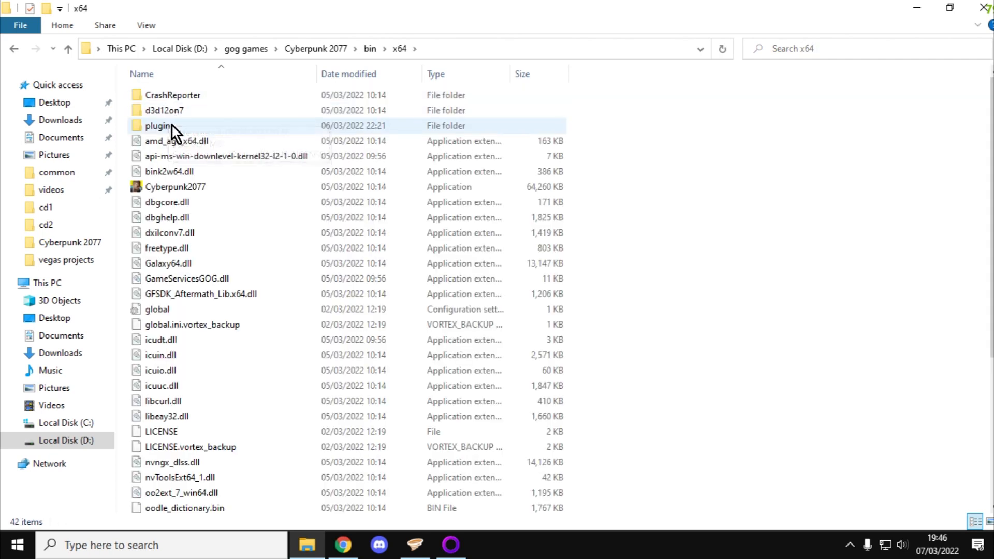
{"action": "double_click", "coordinate": [156, 125]}
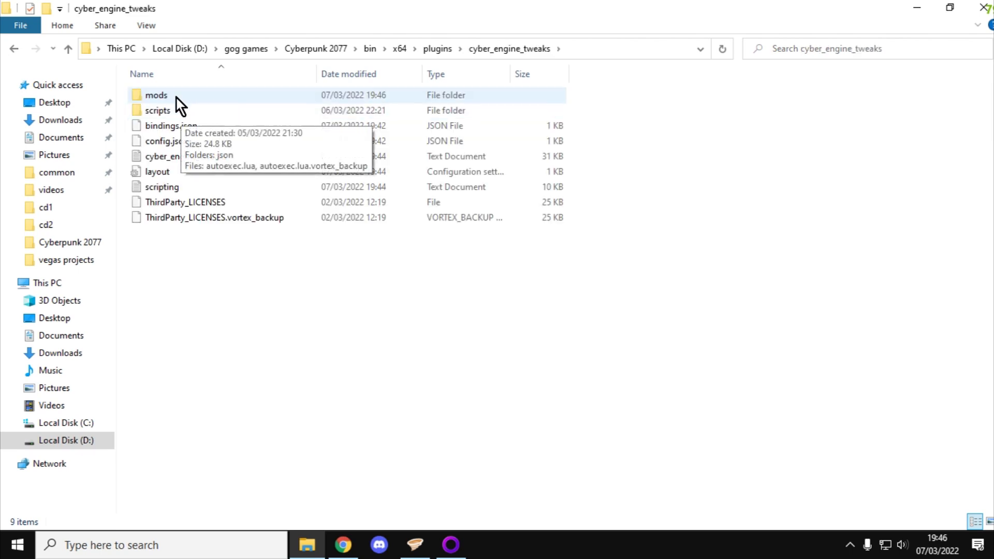
{"action": "double_click", "coordinate": [157, 94]}
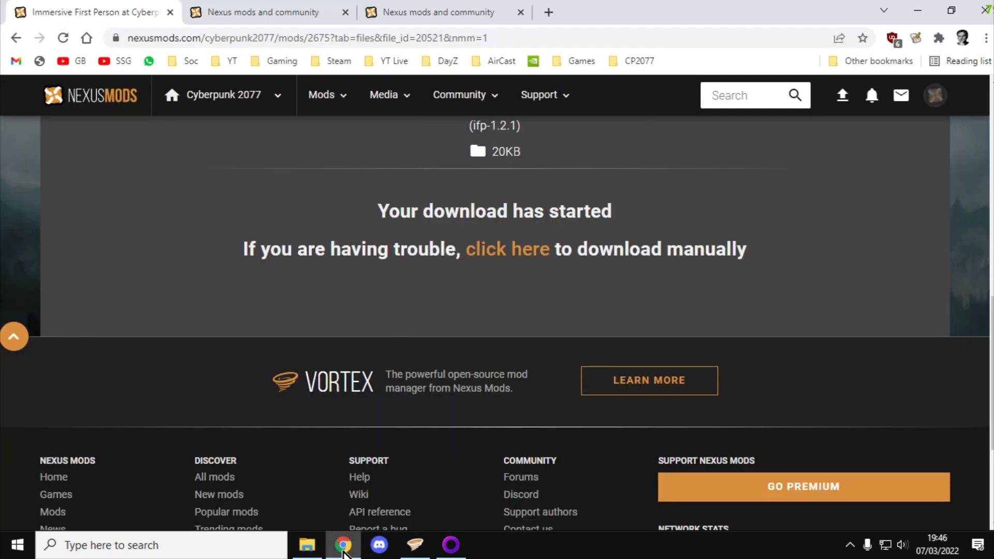
Bring Vortex back to the front showing the Default profile with 7 mods enabled
{"action": "left_click", "coordinate": [414, 545]}
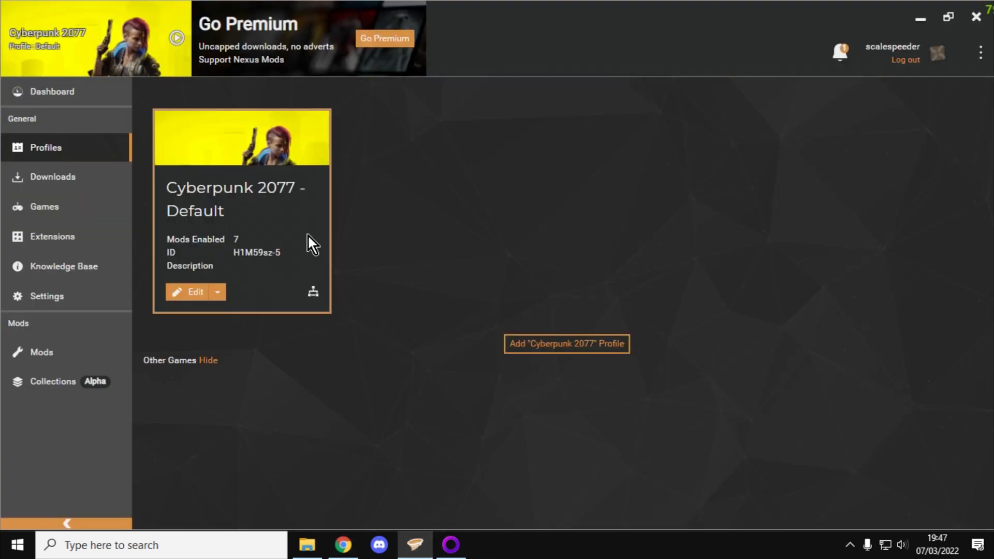
Review the Dashboard setup tiles, then show the installed mods list
{"action": "left_click", "coordinate": [52, 91]}
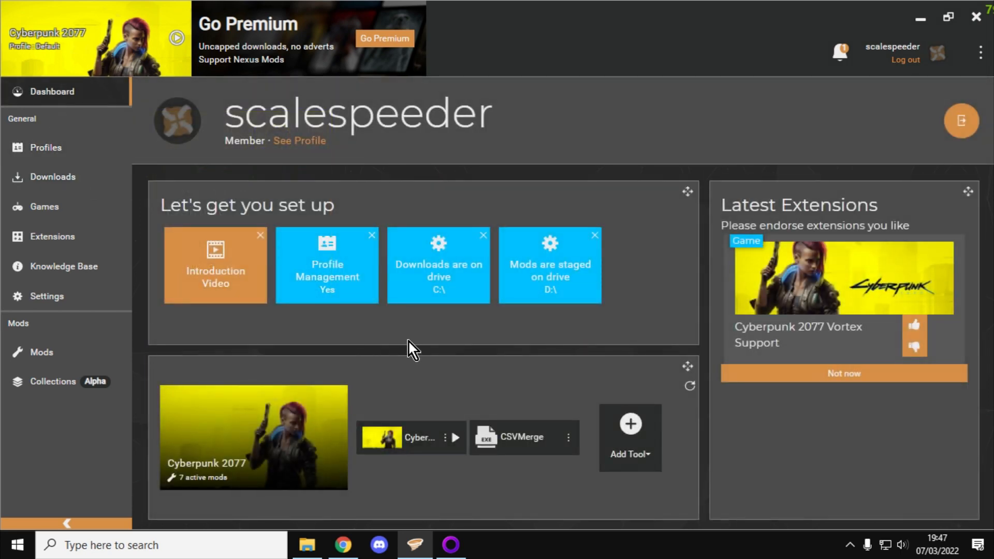
{"action": "scroll", "scroll_direction": "down", "scroll_amount": 3}
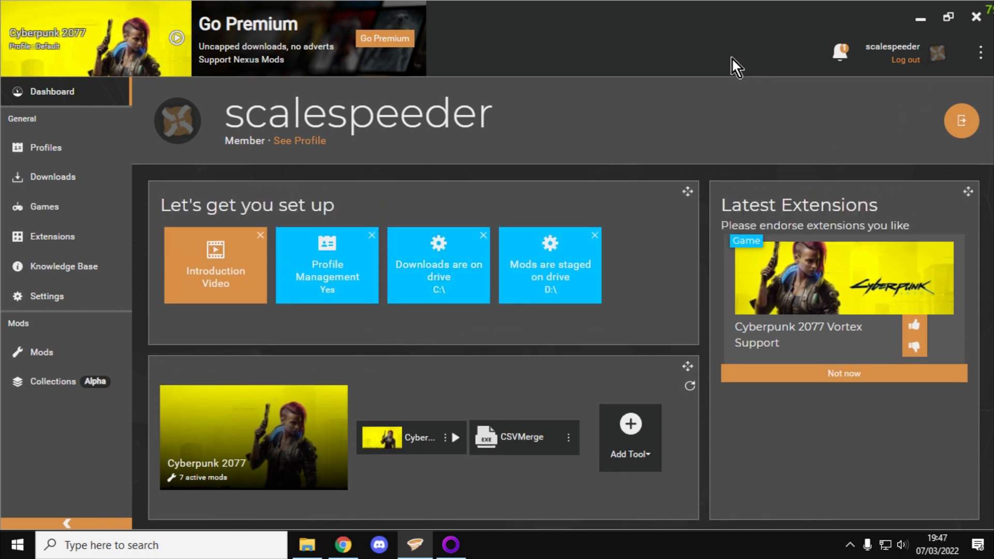
{"action": "mouse_move", "coordinate": [771, 80]}
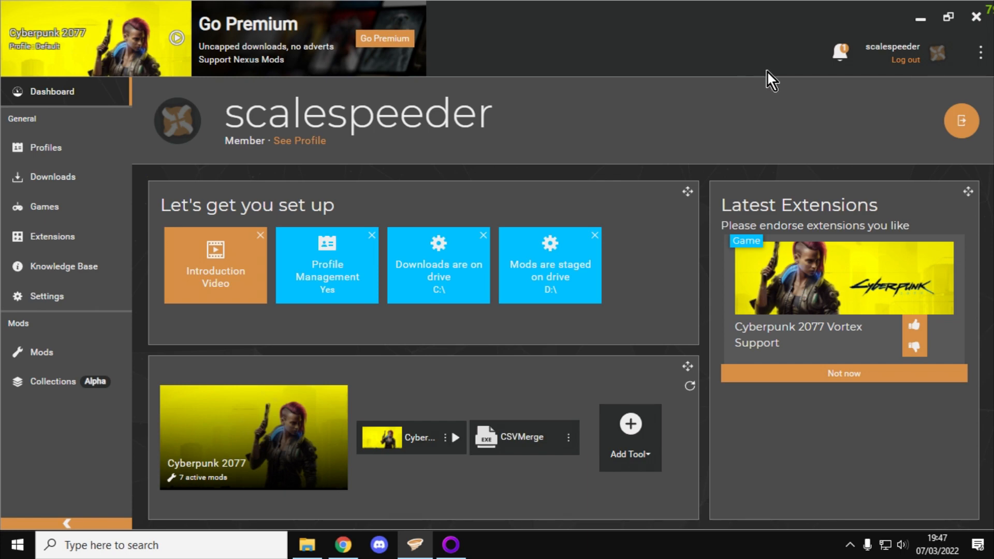
{"action": "mouse_move", "coordinate": [666, 215]}
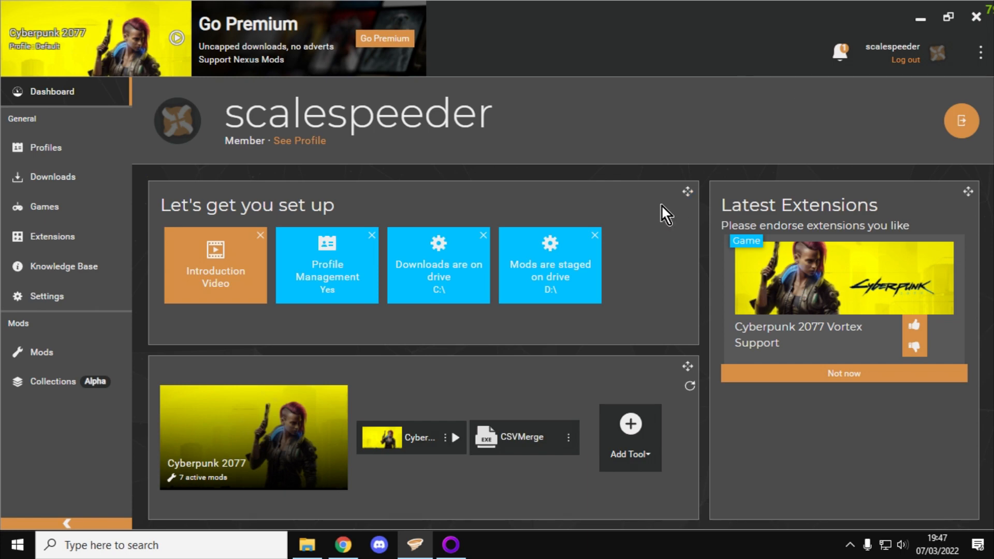
{"action": "mouse_move", "coordinate": [343, 219]}
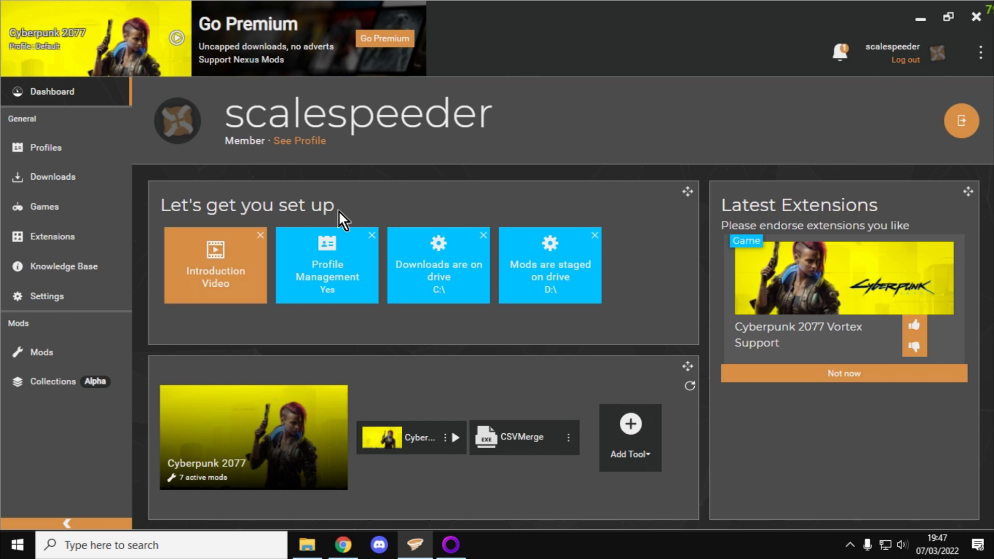
{"action": "mouse_move", "coordinate": [312, 210]}
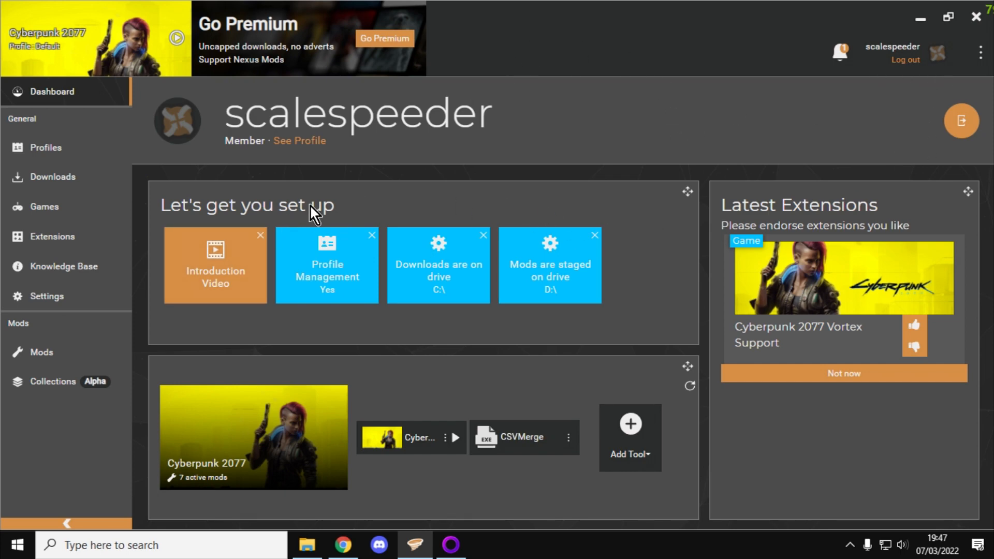
{"action": "left_click", "coordinate": [41, 352]}
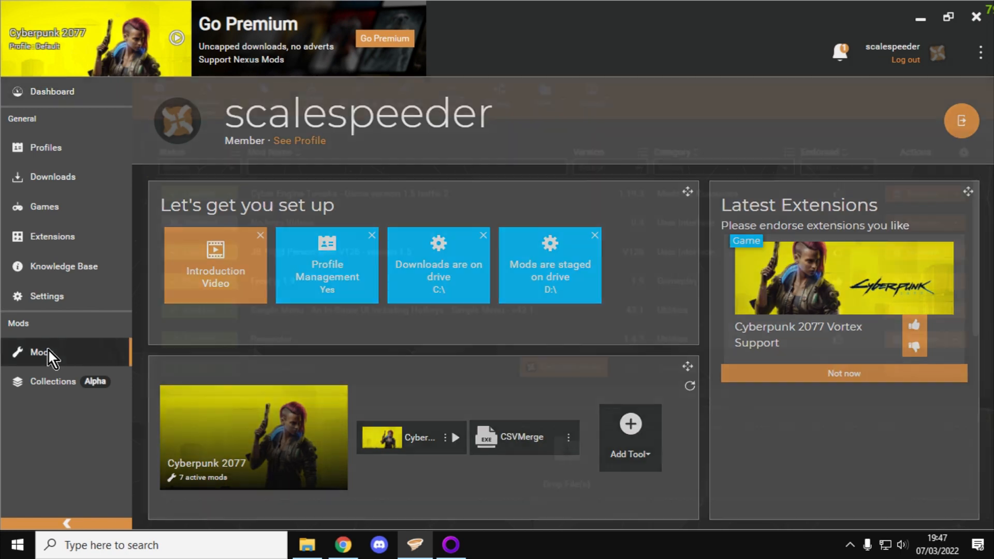
{"action": "left_click", "coordinate": [40, 352]}
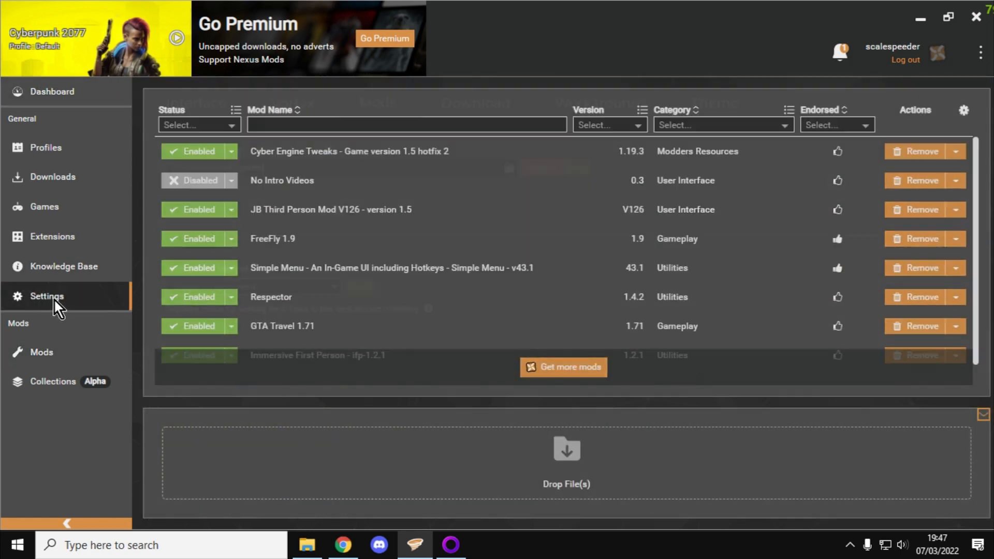
In Settings > Mods, keep the drive D staging folder with Hardlink Deployment, then return to the mods list
{"action": "left_click", "coordinate": [47, 296]}
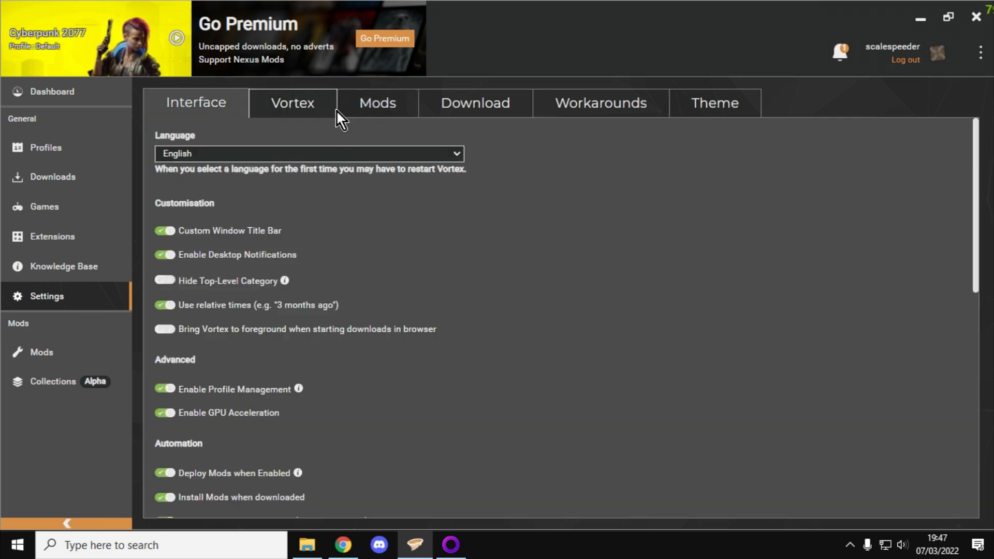
{"action": "left_click", "coordinate": [377, 102]}
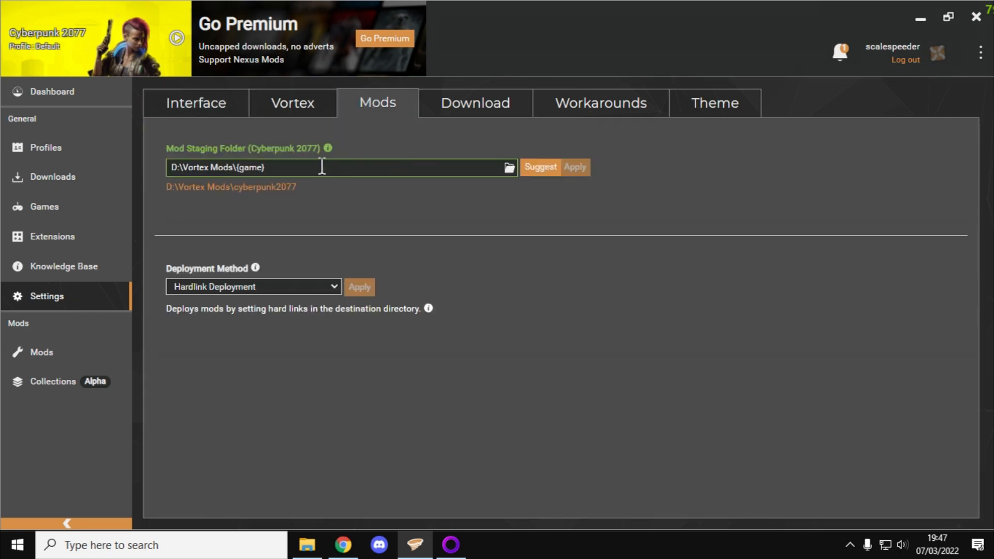
{"action": "mouse_move", "coordinate": [320, 193]}
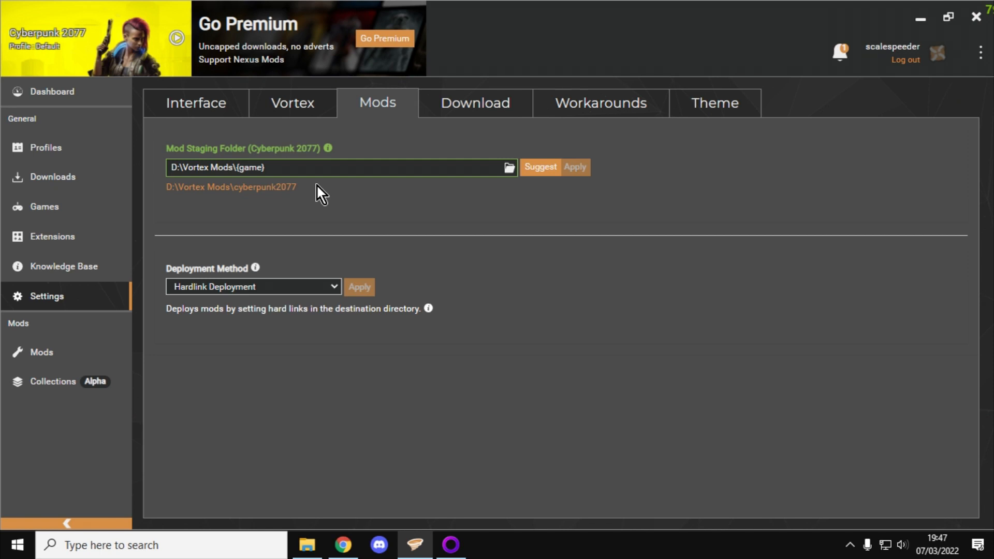
{"action": "mouse_move", "coordinate": [351, 234]}
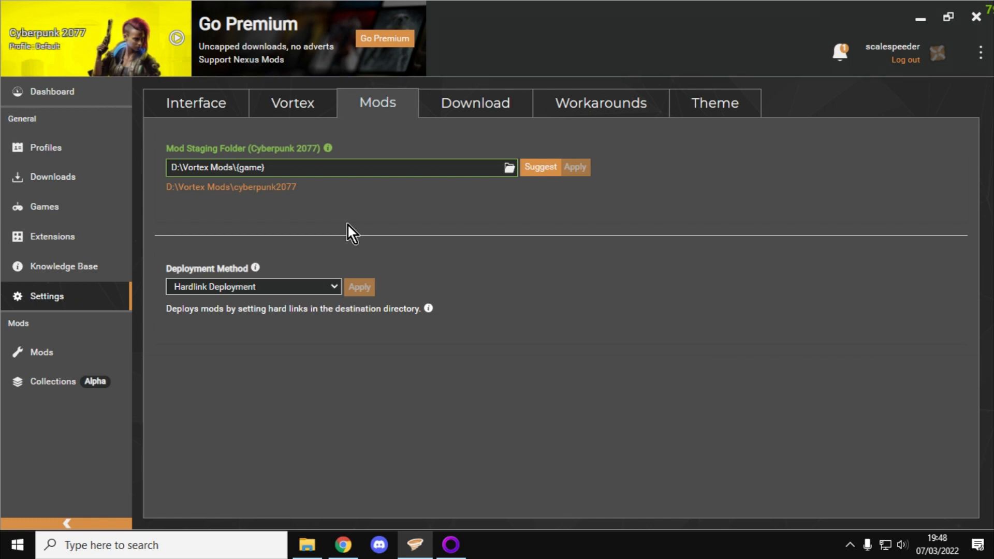
{"action": "mouse_move", "coordinate": [586, 181]}
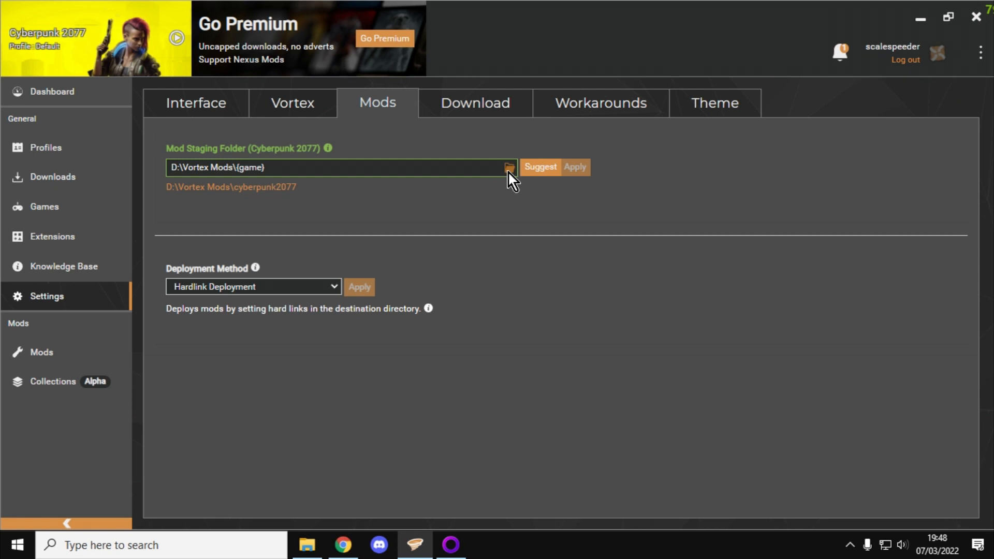
{"action": "mouse_move", "coordinate": [509, 173]}
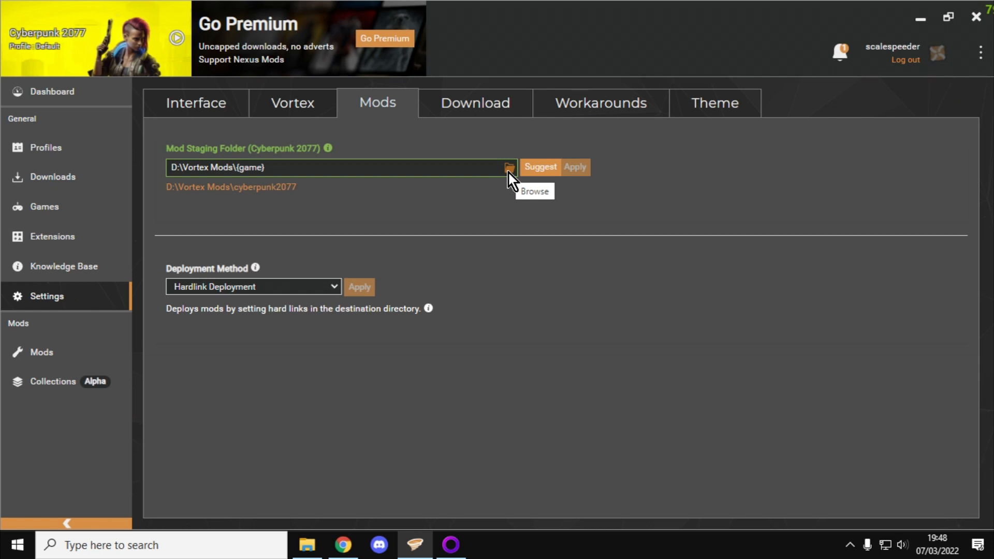
{"action": "mouse_move", "coordinate": [347, 301]}
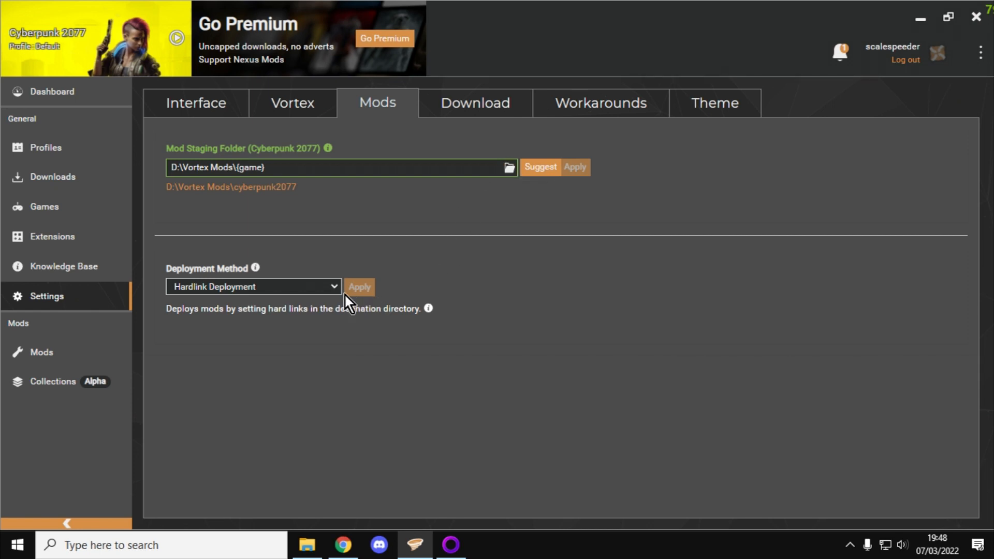
{"action": "left_click", "coordinate": [253, 287]}
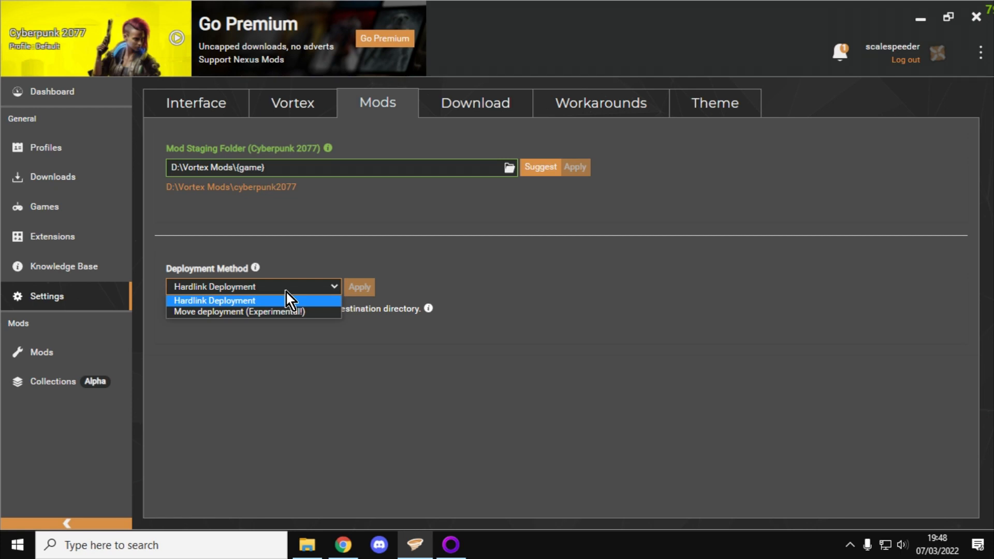
{"action": "left_click", "coordinate": [214, 301]}
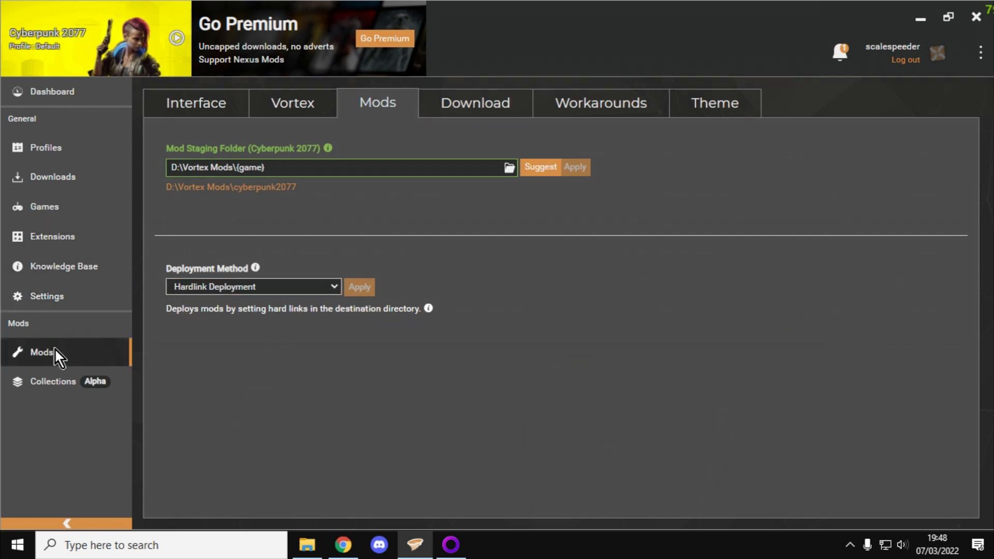
{"action": "left_click", "coordinate": [41, 353]}
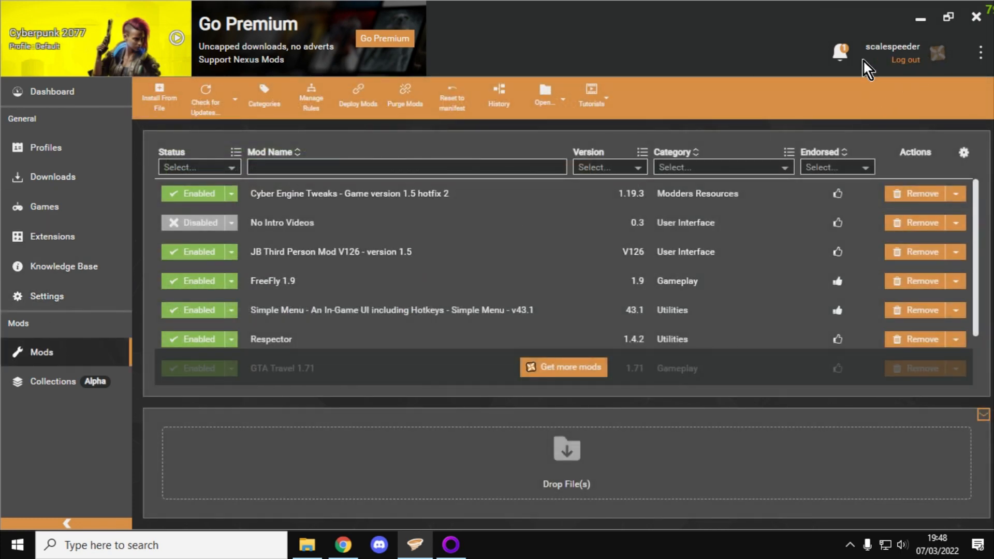
{"action": "mouse_move", "coordinate": [549, 259]}
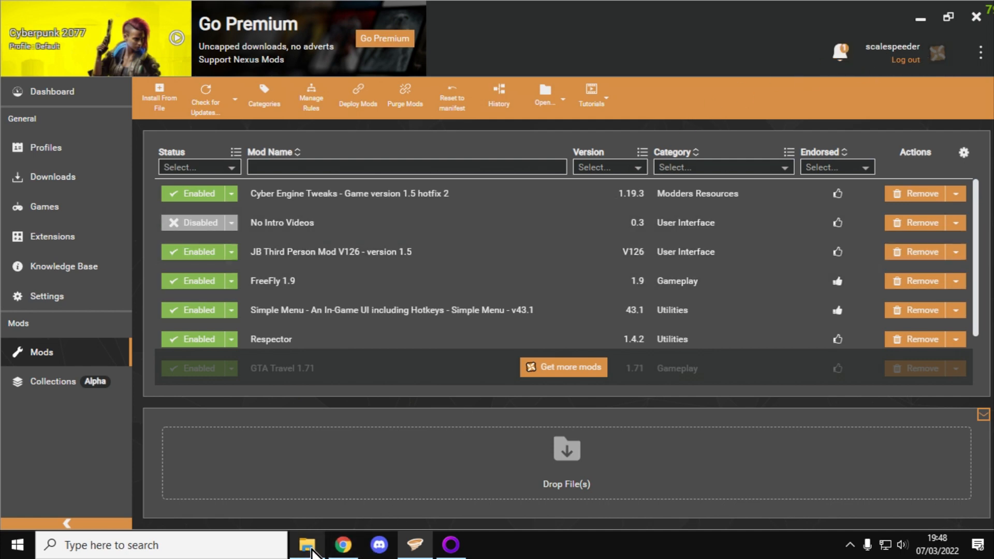
Bring File Explorer forward at the cyber_engine_tweaks\mods folder listing the installed mod folders
{"action": "left_click", "coordinate": [306, 545]}
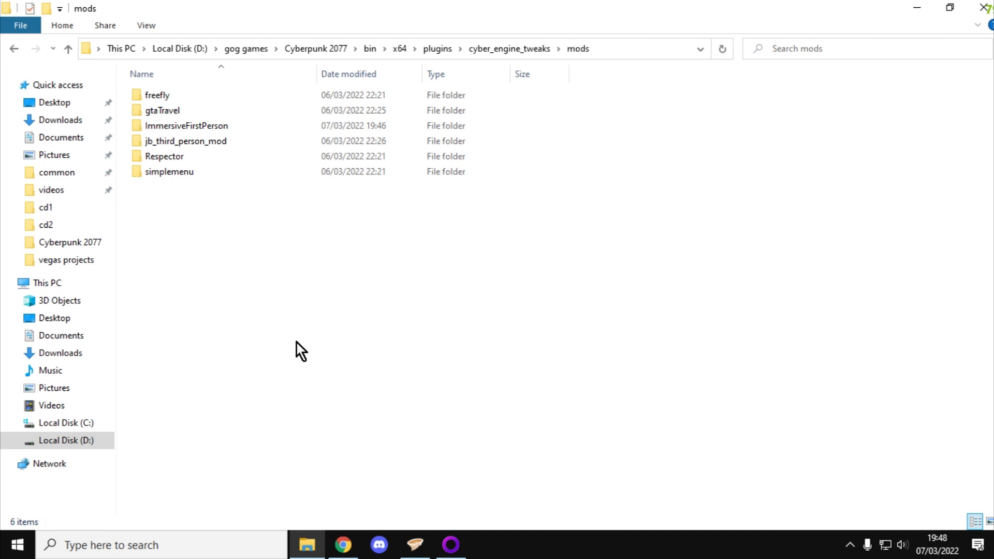
{"action": "mouse_move", "coordinate": [185, 196]}
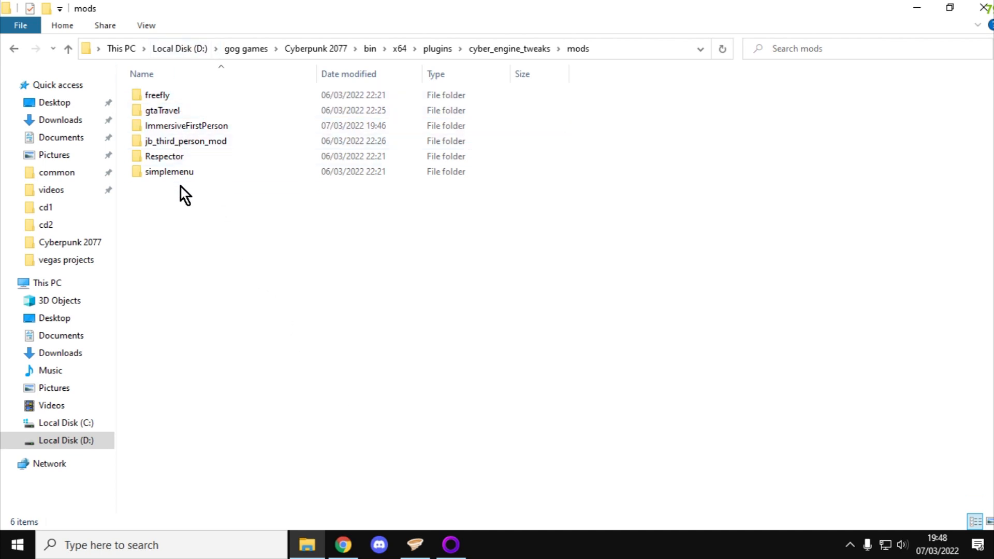
{"action": "mouse_move", "coordinate": [200, 218]}
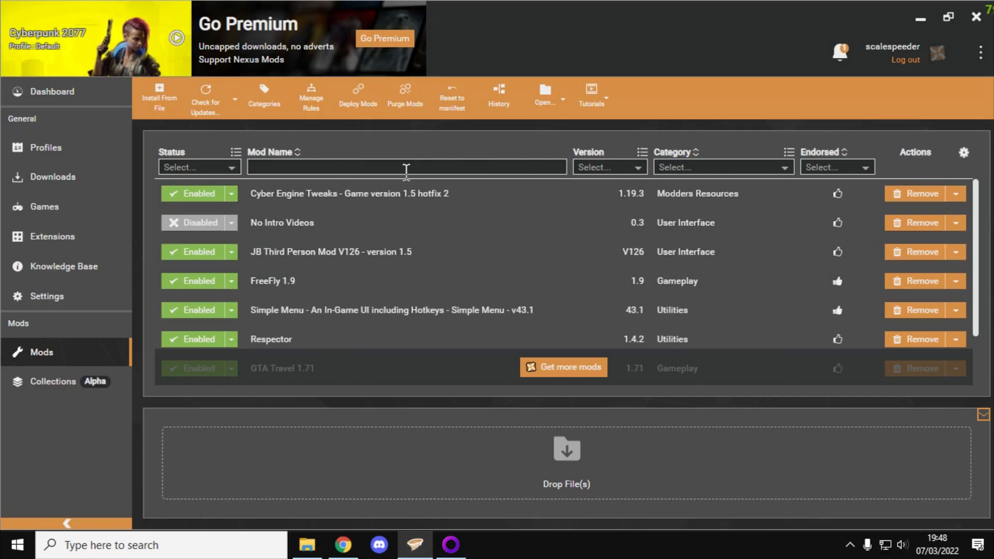
{"action": "mouse_move", "coordinate": [536, 215]}
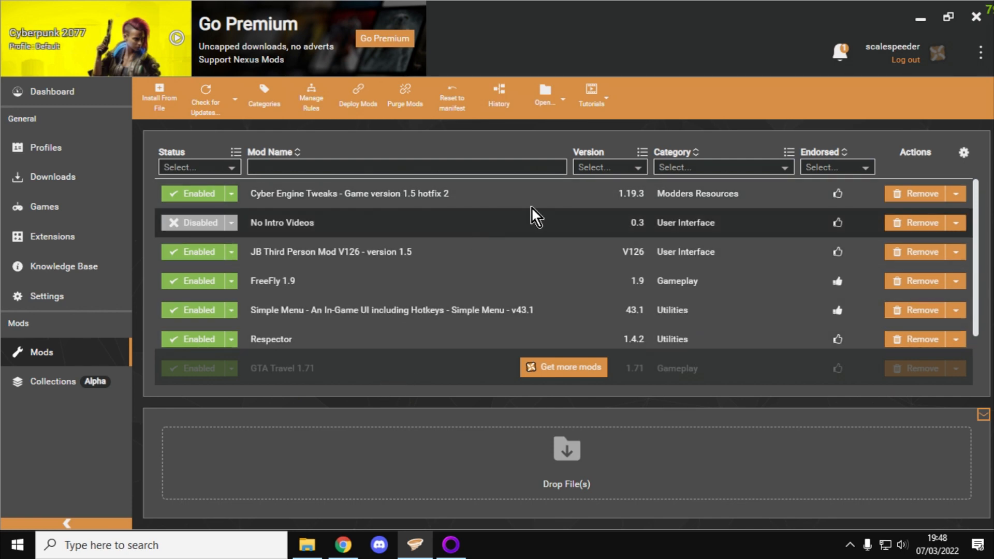
{"action": "mouse_move", "coordinate": [307, 227]}
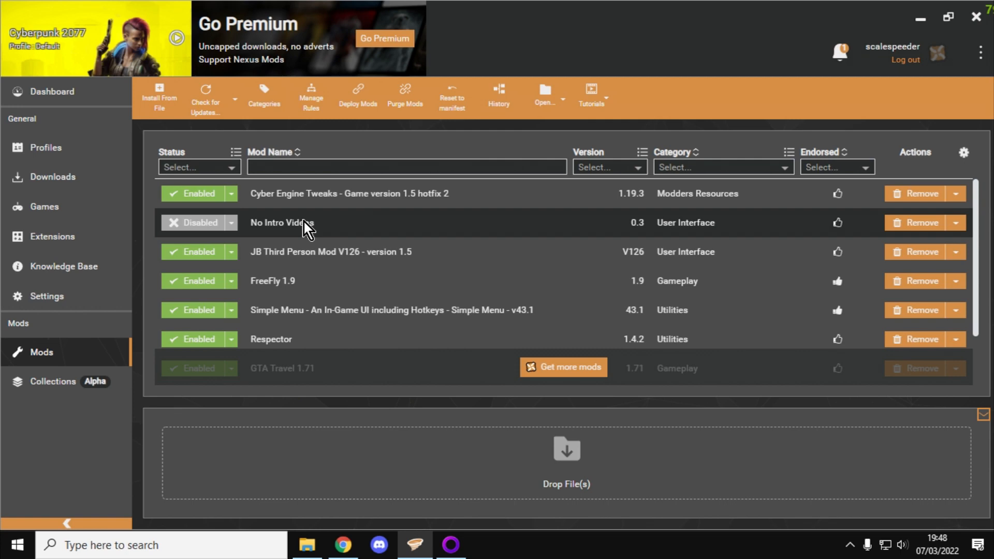
{"action": "mouse_move", "coordinate": [263, 236]}
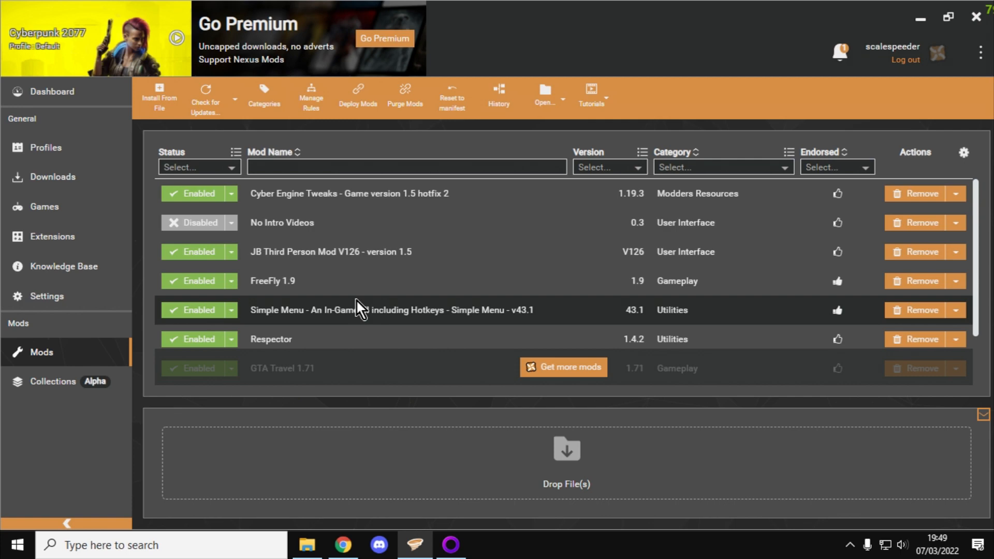
View the Immersive First Person description on Nexus Mods down to its installation notes
{"action": "left_click", "coordinate": [343, 545]}
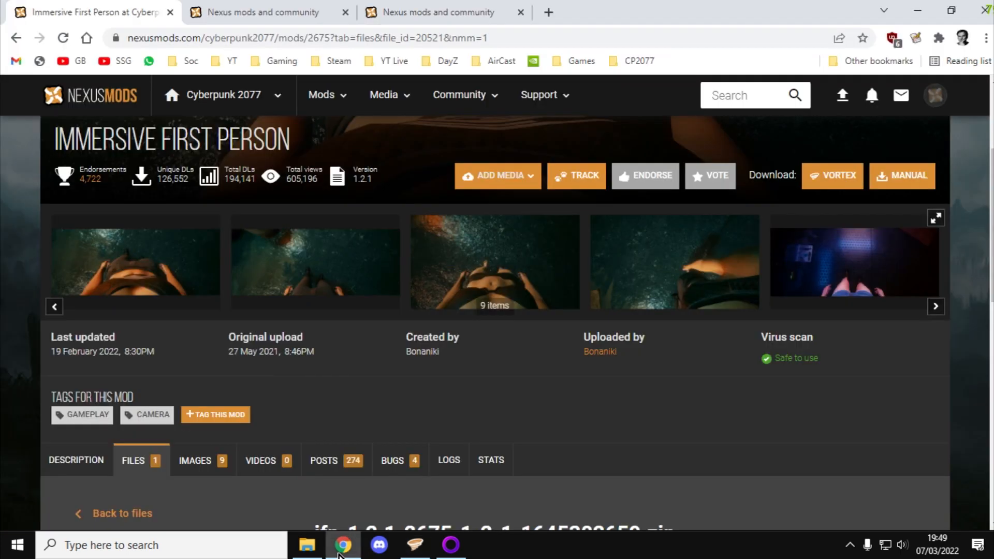
{"action": "mouse_move", "coordinate": [397, 332]}
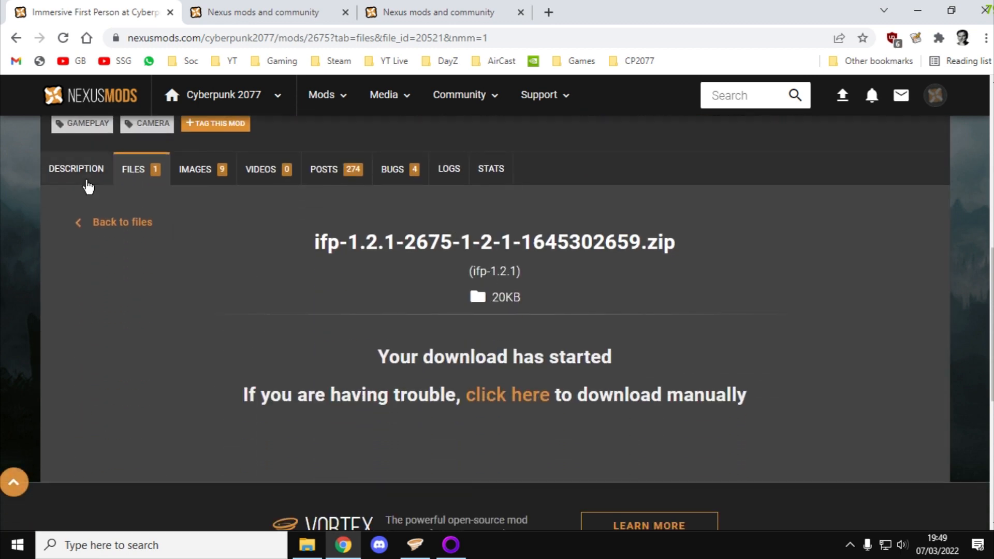
{"action": "left_click", "coordinate": [76, 168]}
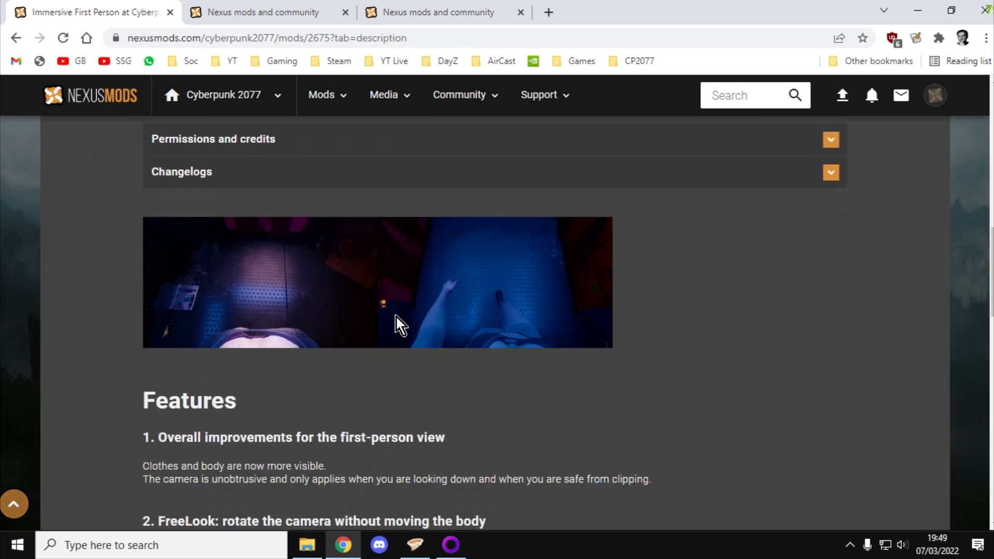
{"action": "scroll", "scroll_direction": "down", "scroll_amount": 3}
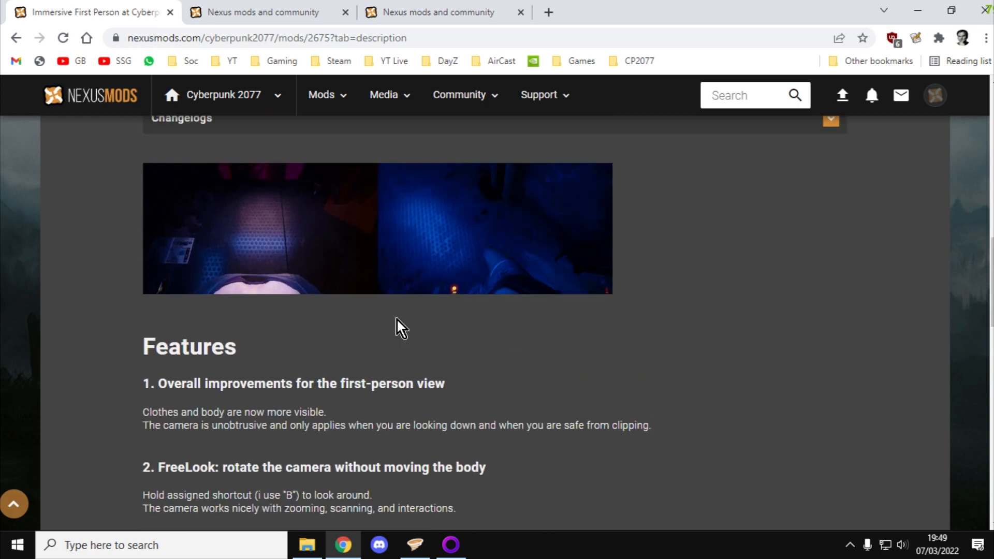
{"action": "scroll", "scroll_direction": "down", "scroll_amount": 3}
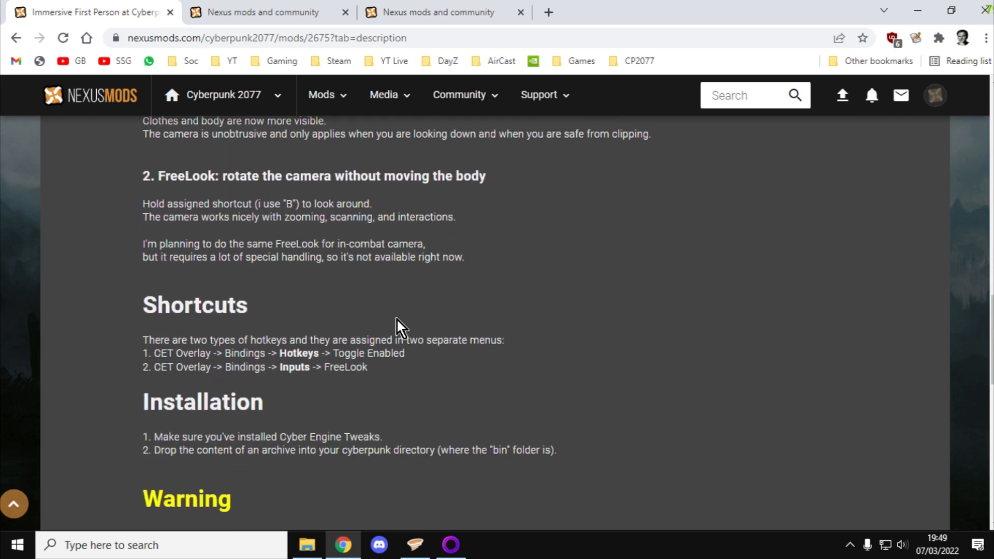
Bring Vortex forward showing the Cyberpunk 2077 mod list with No Intro Videos disabled
{"action": "left_click", "coordinate": [415, 545]}
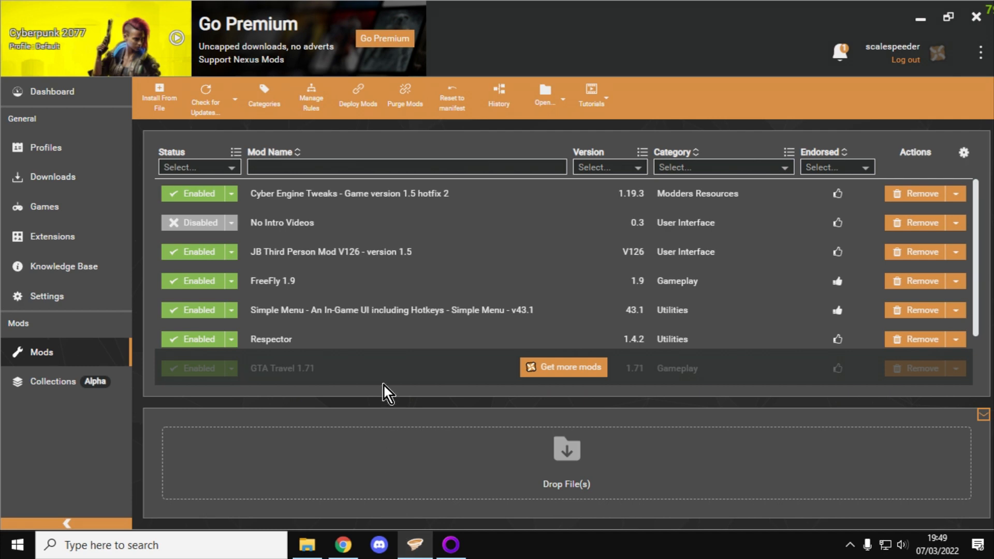
{"action": "mouse_move", "coordinate": [698, 445]}
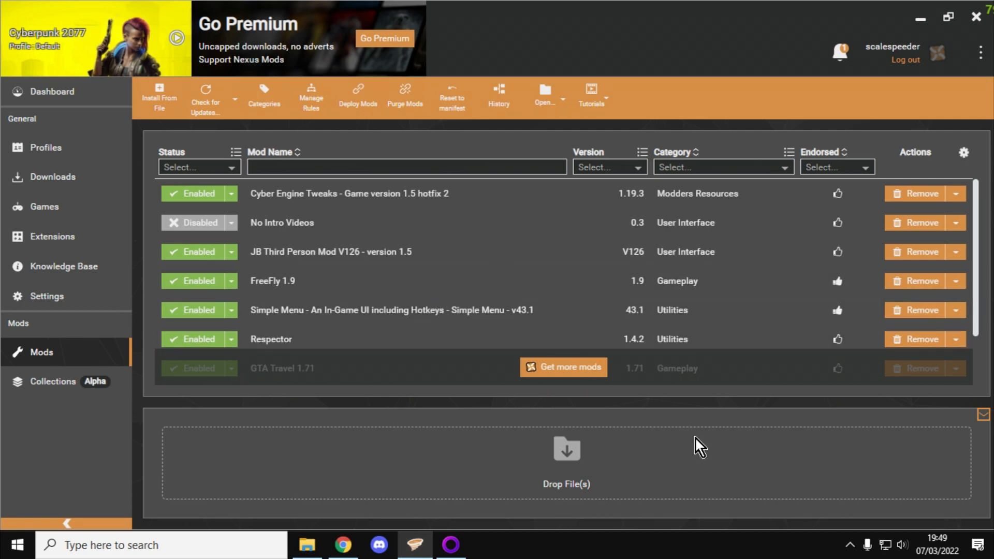
{"action": "mouse_move", "coordinate": [704, 453]}
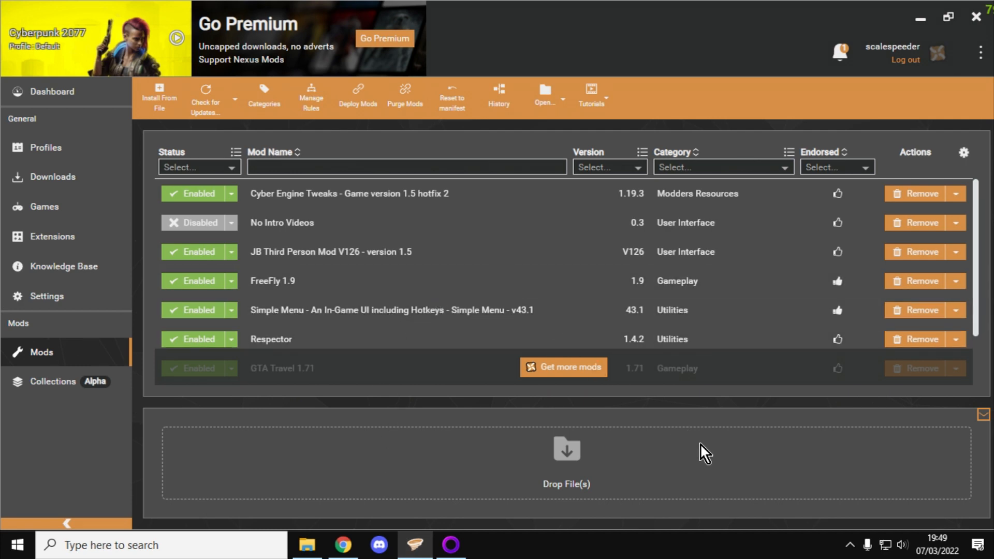